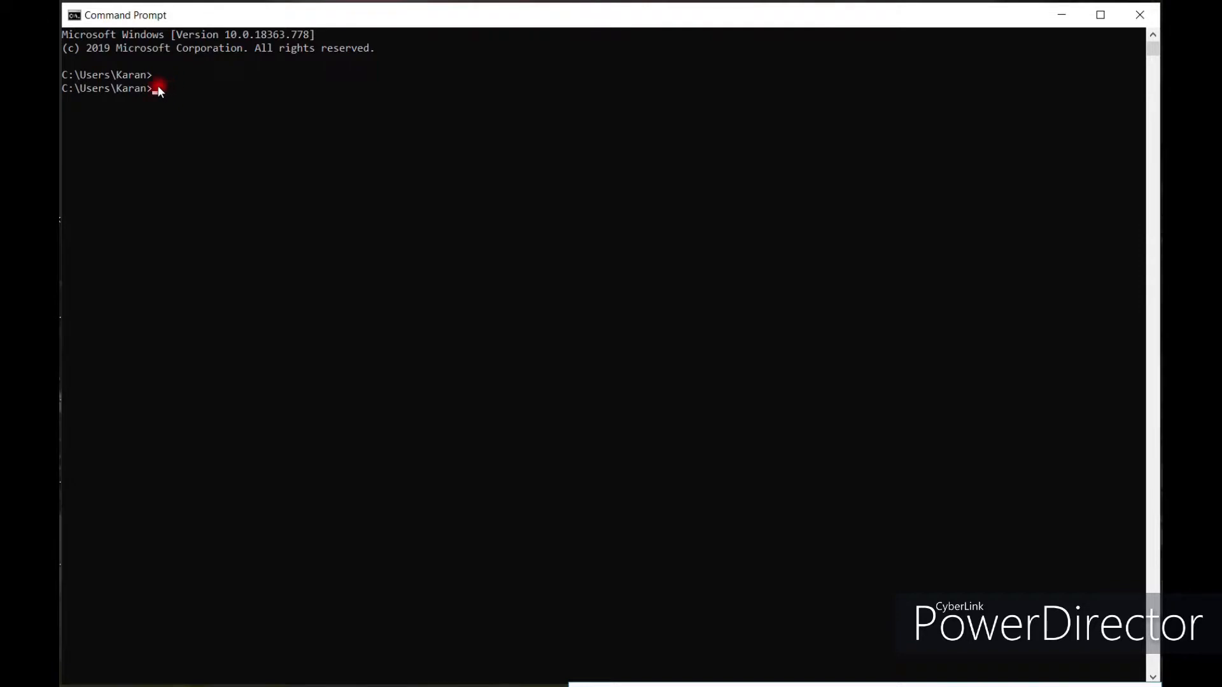
Start the Jupyter server from Command Prompt with the 'jupyter notebook' command
text(jup)
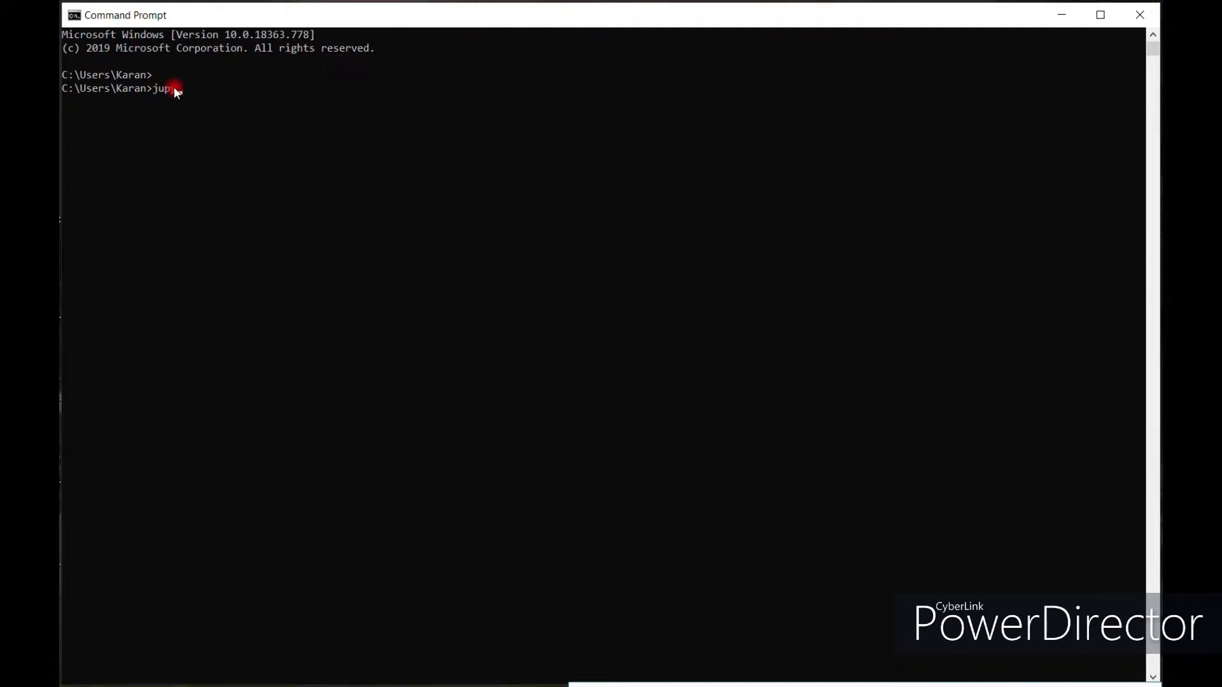
text(yter no)
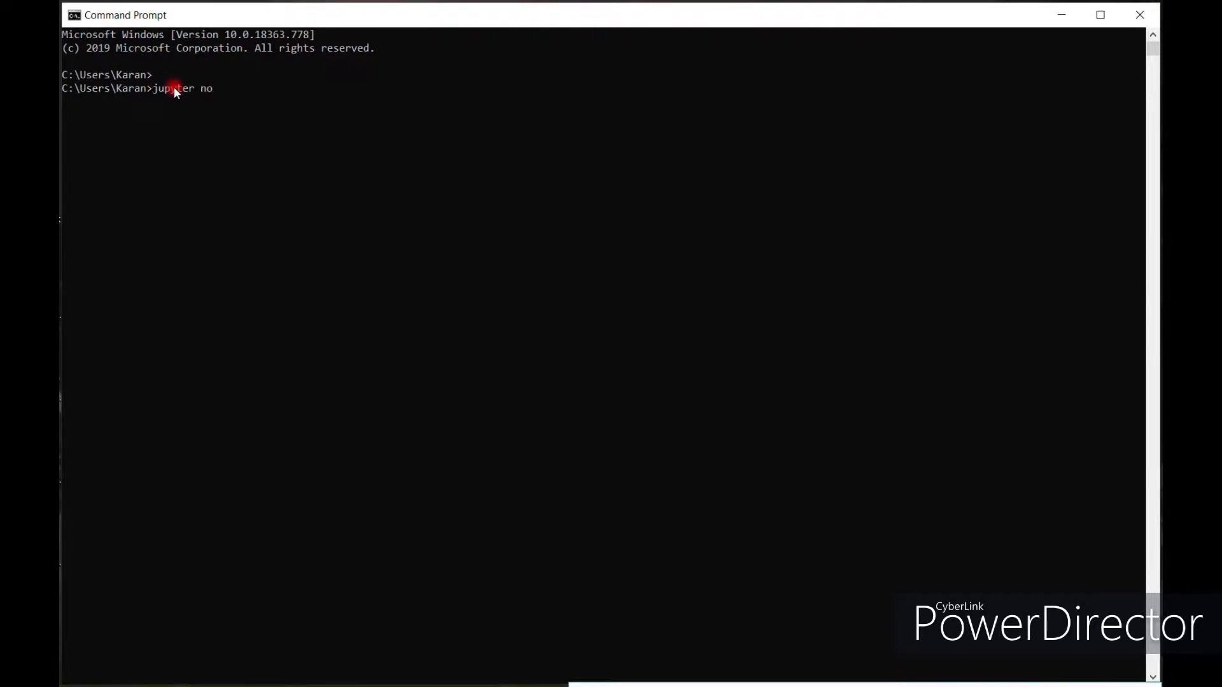
text(teboo)
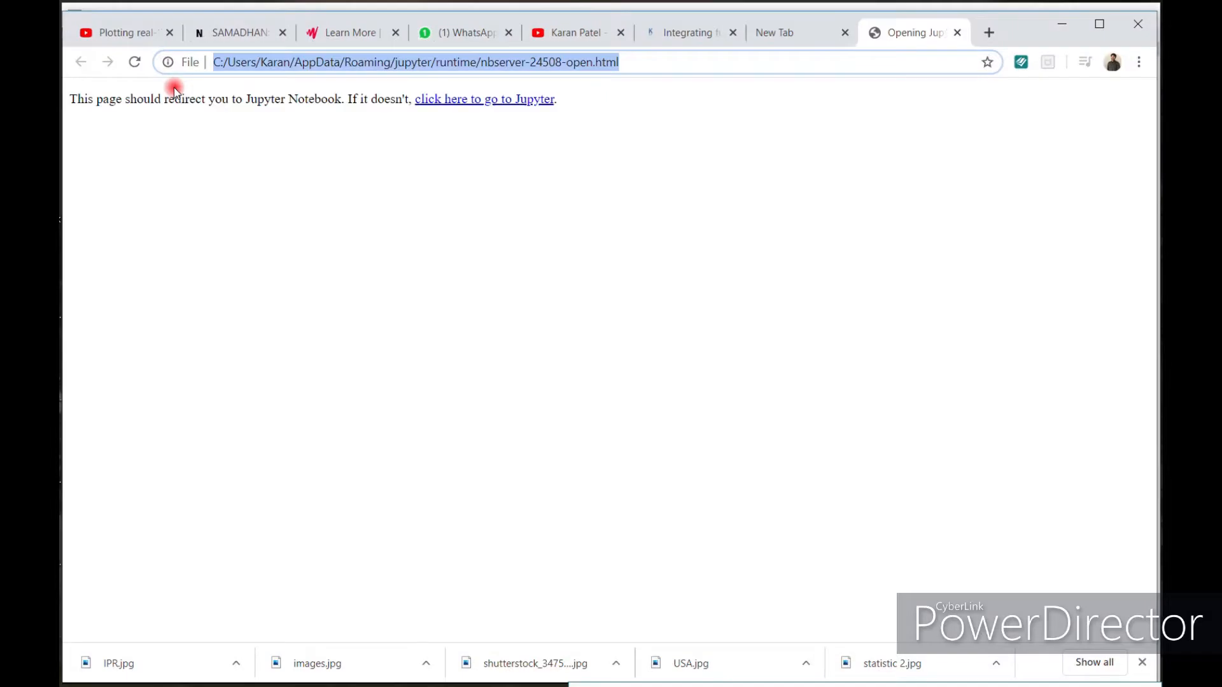
From the Jupyter home page, create a new Python 3 notebook (Untitled7)
click(484, 100)
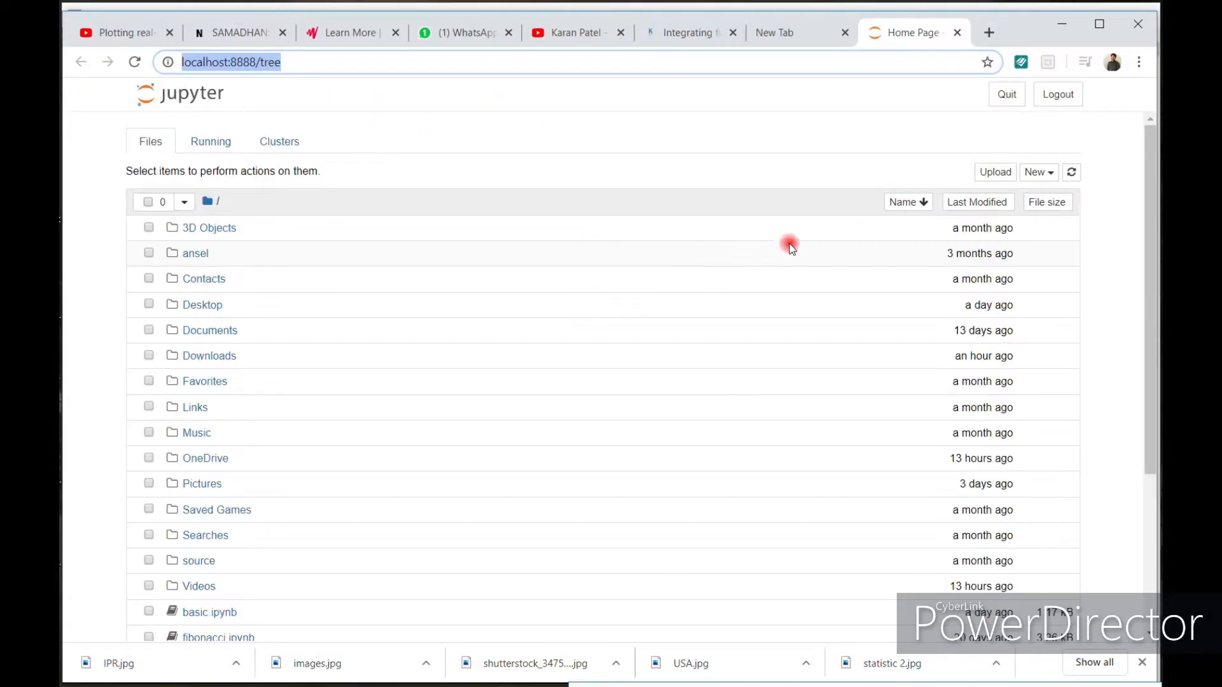
click(1038, 172)
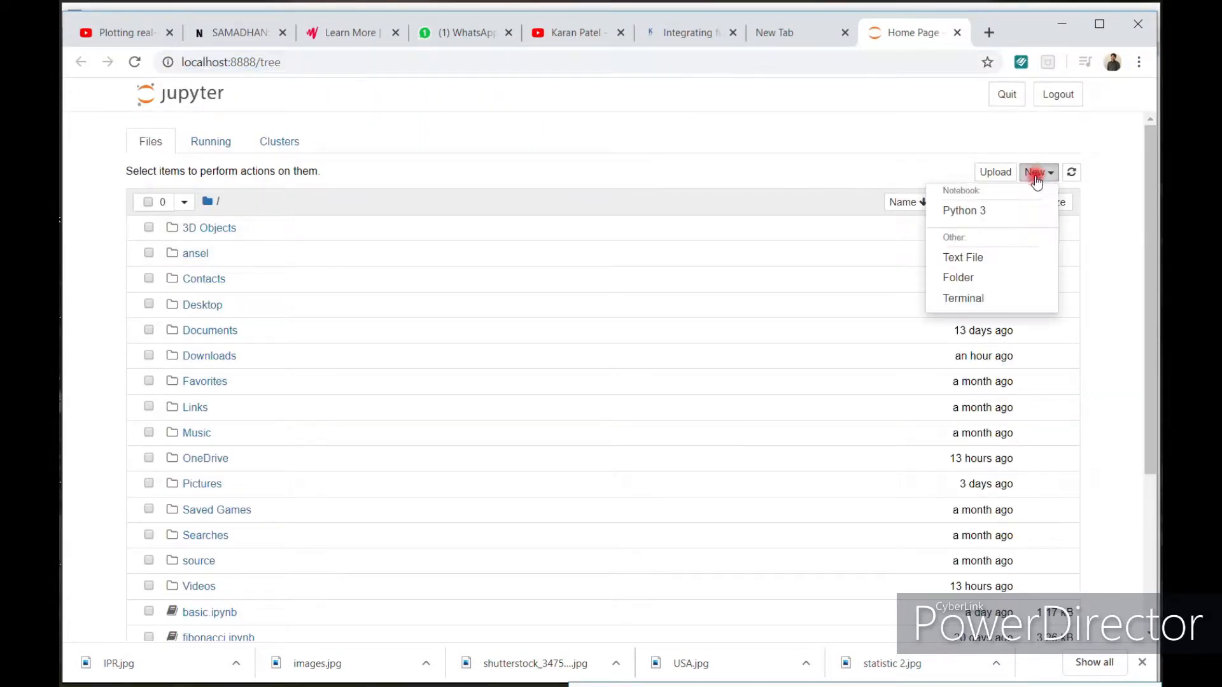
click(964, 211)
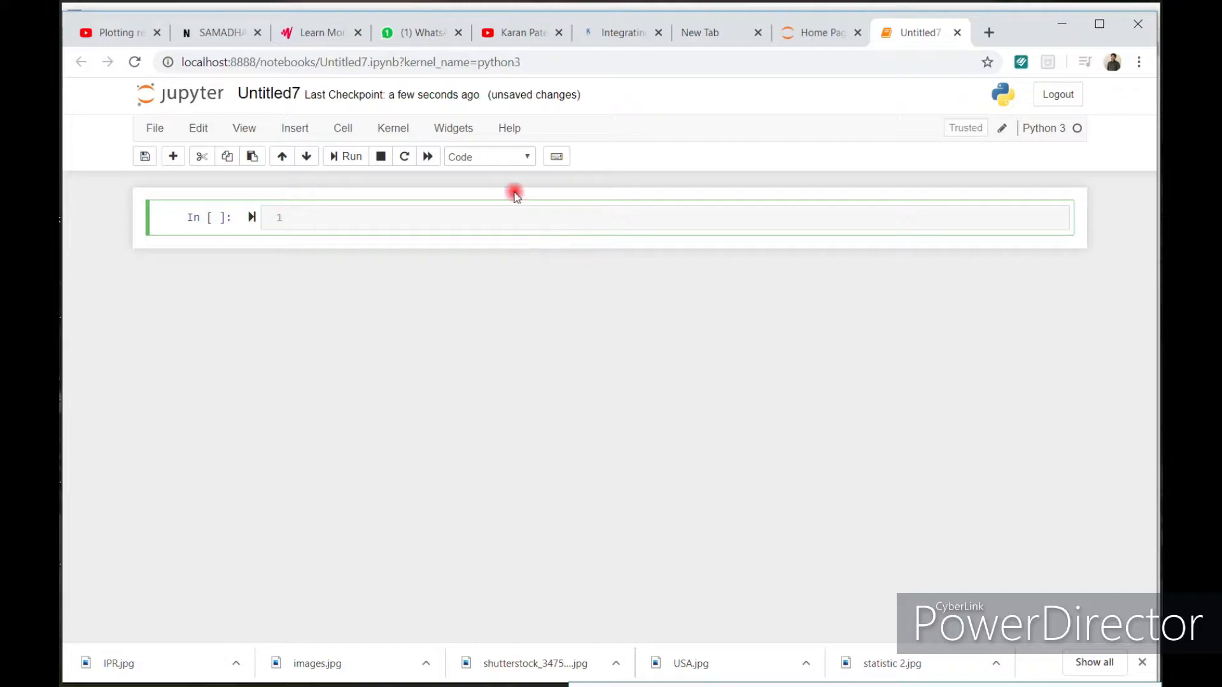
Write 'import os' in the first cell and run it with Shift+Enter
click(379, 216)
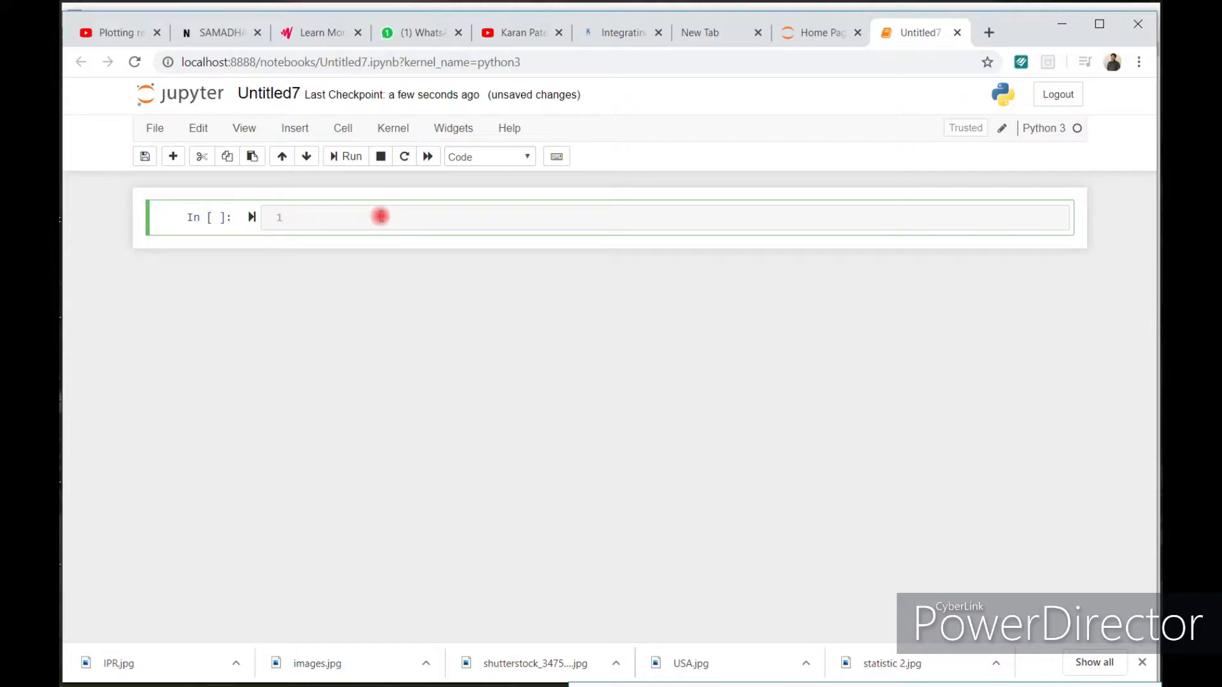
text(i)
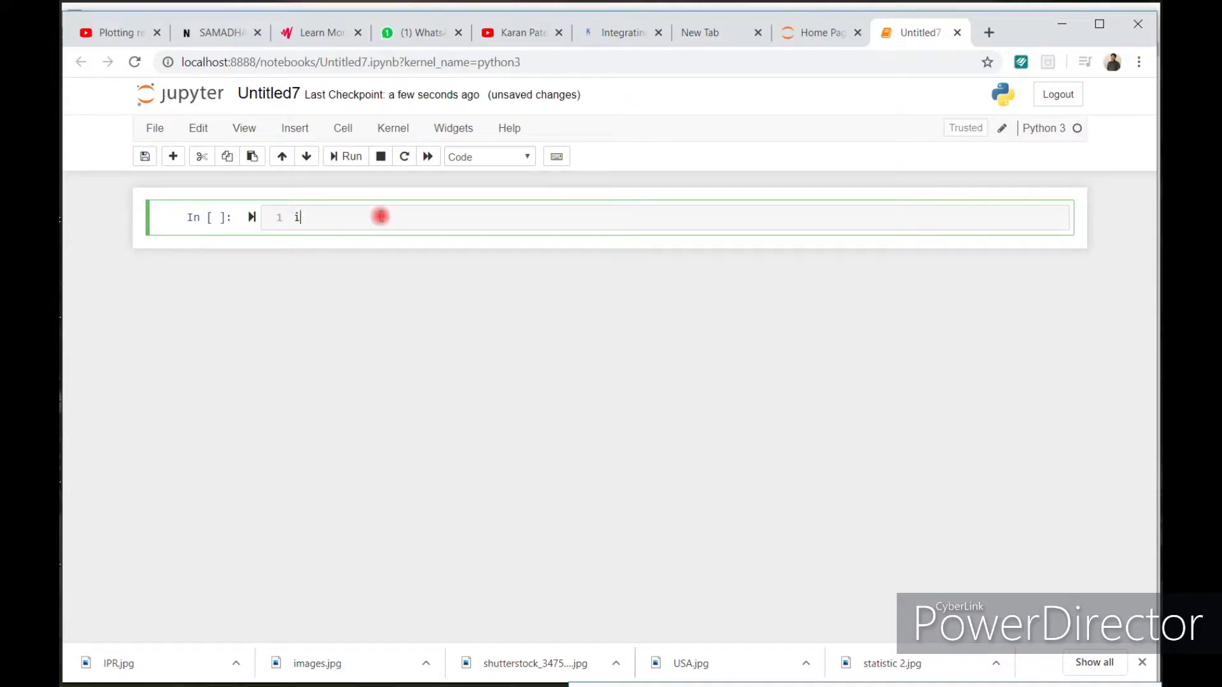
text(mport os)
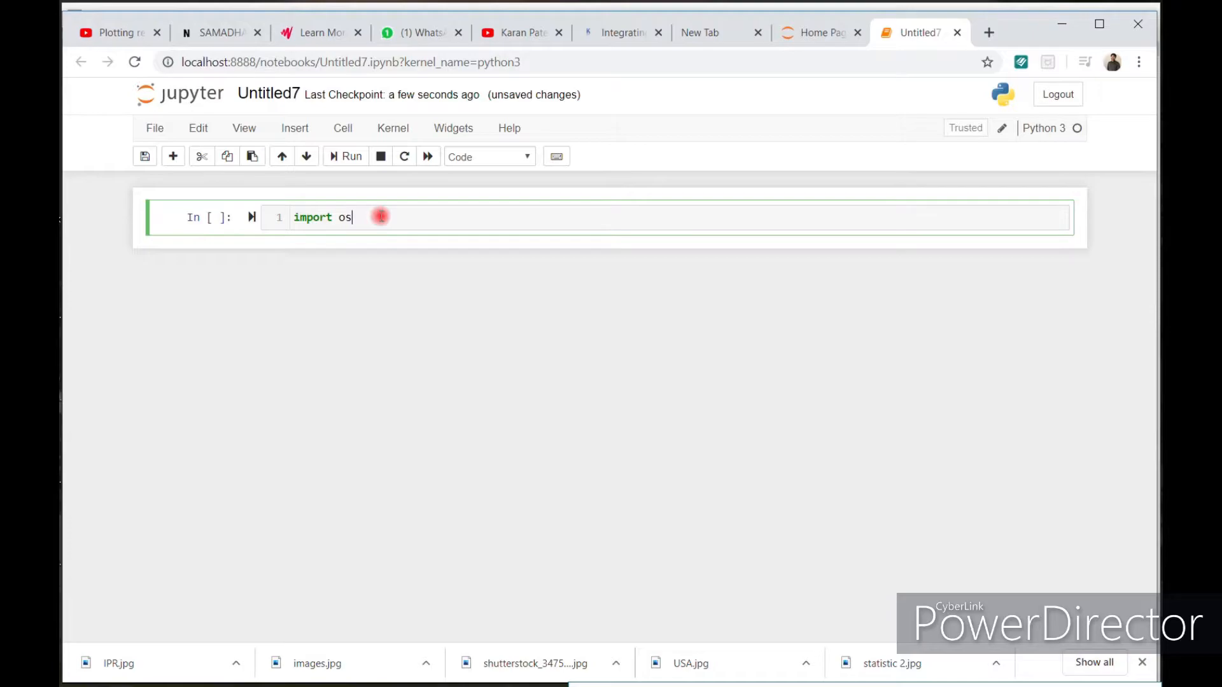
key(shift+enter)
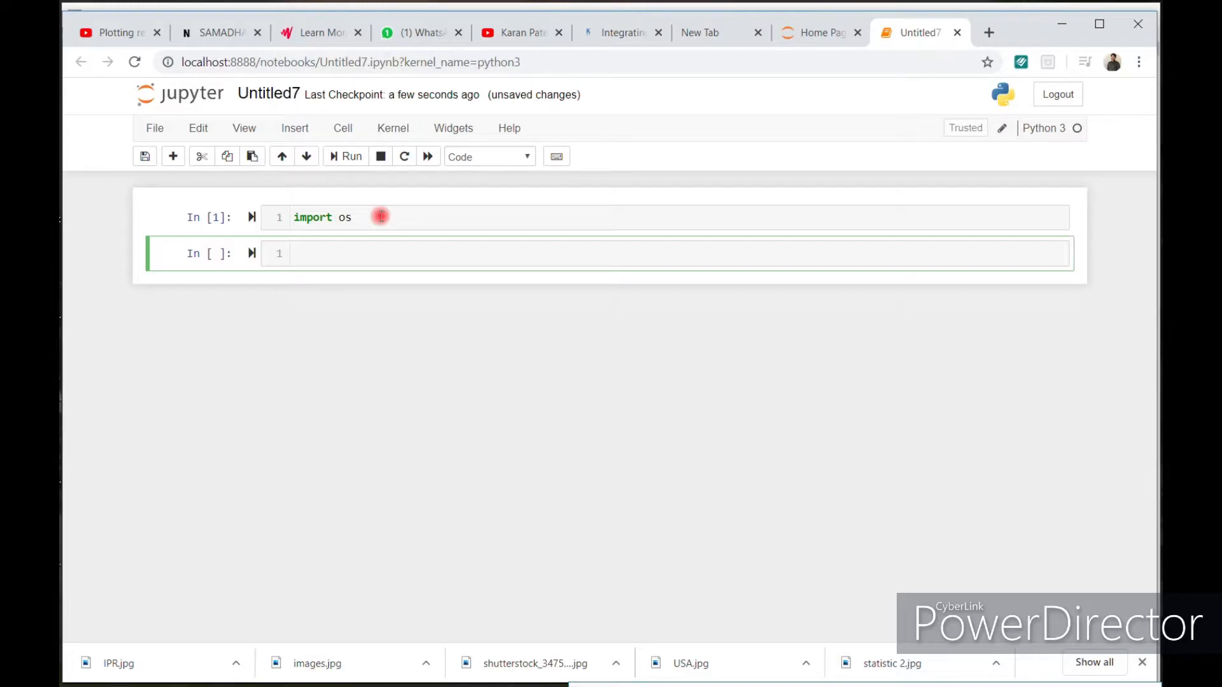
Run os.walk('K:\YouTube\python_basic_tutorial\Video 6') in the second cell, getting a generator object
text(os.wal)
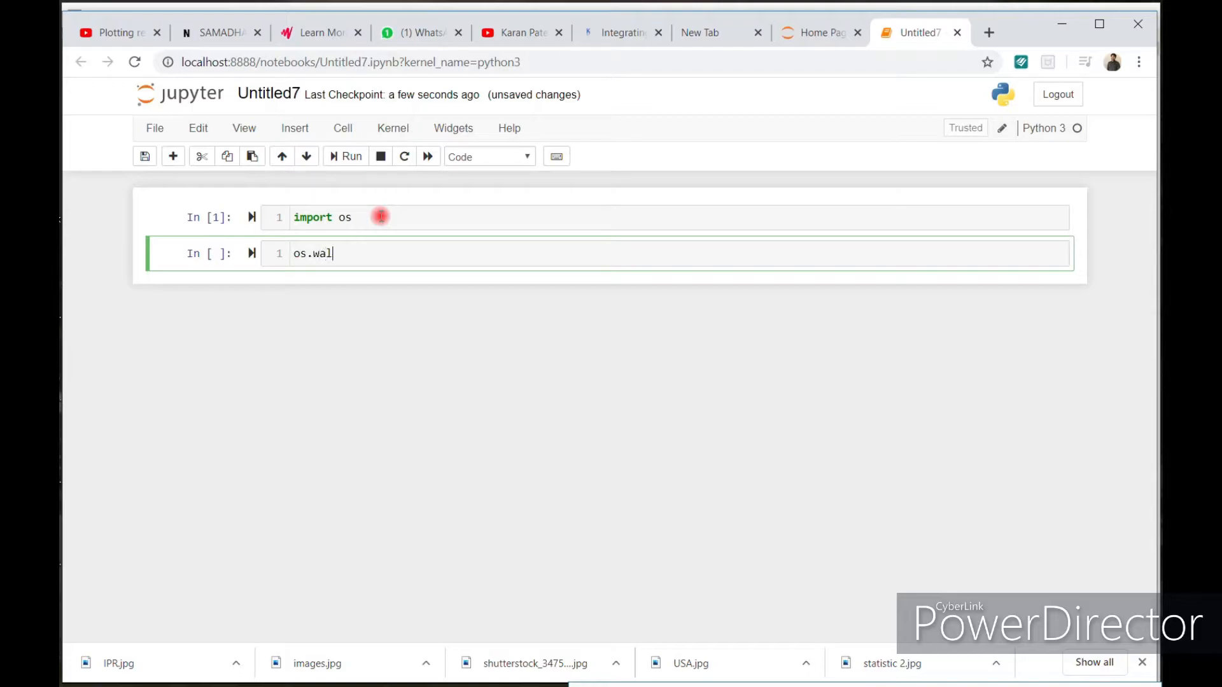
text(k())
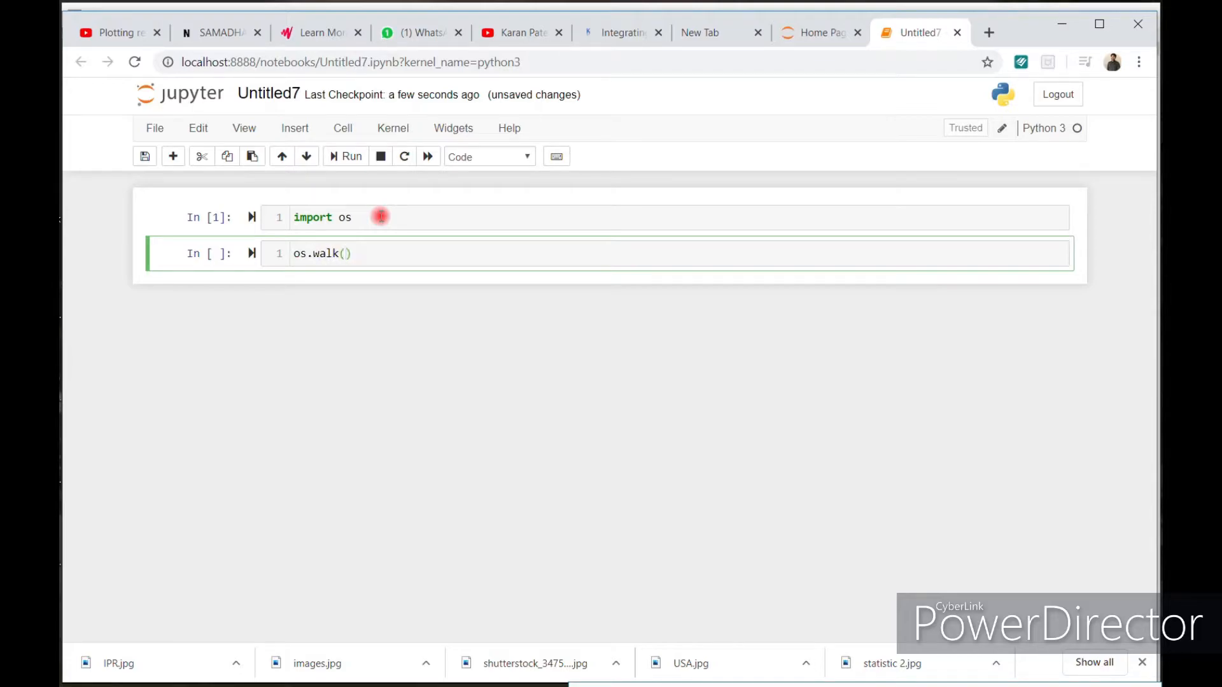
text('')
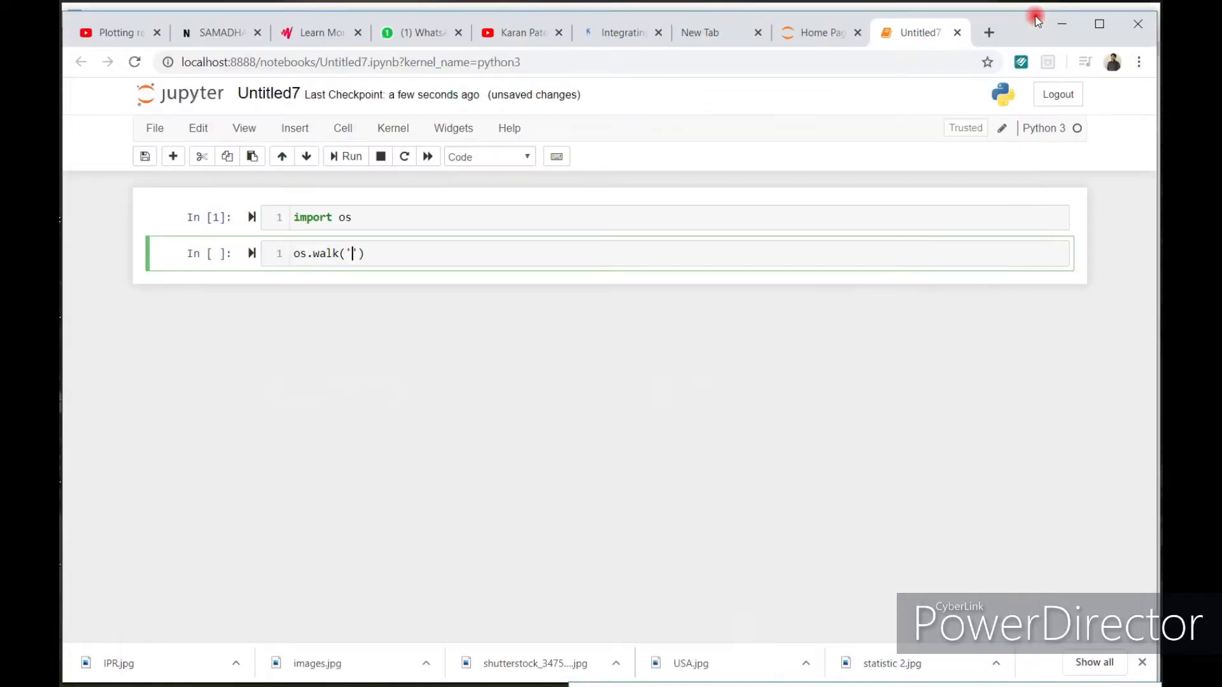
text(K:\YouTube\python_basic_tutorial\Video 6)
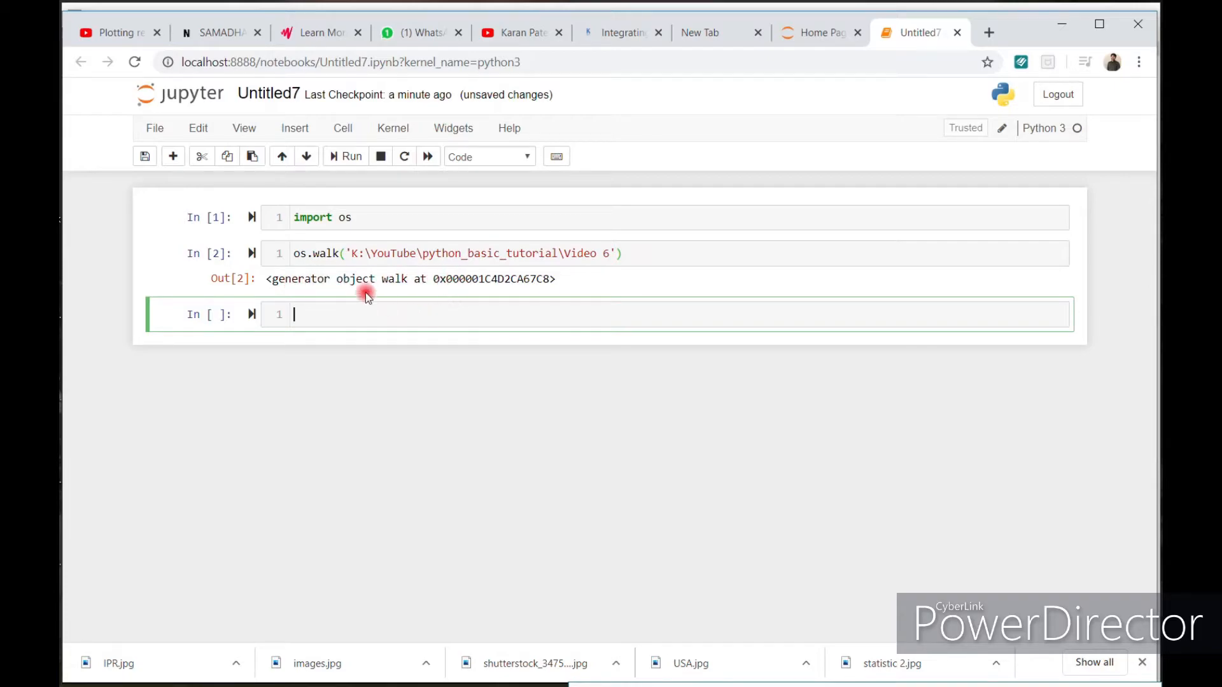
mouse_move(369, 253)
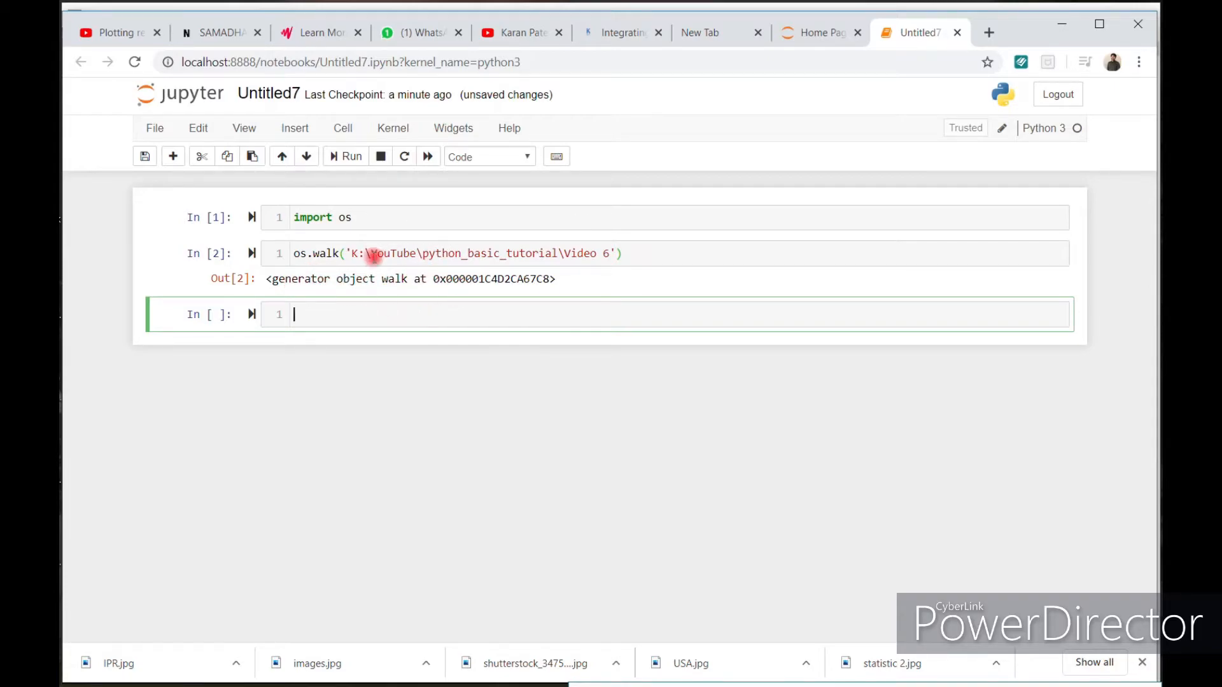
mouse_move(351, 309)
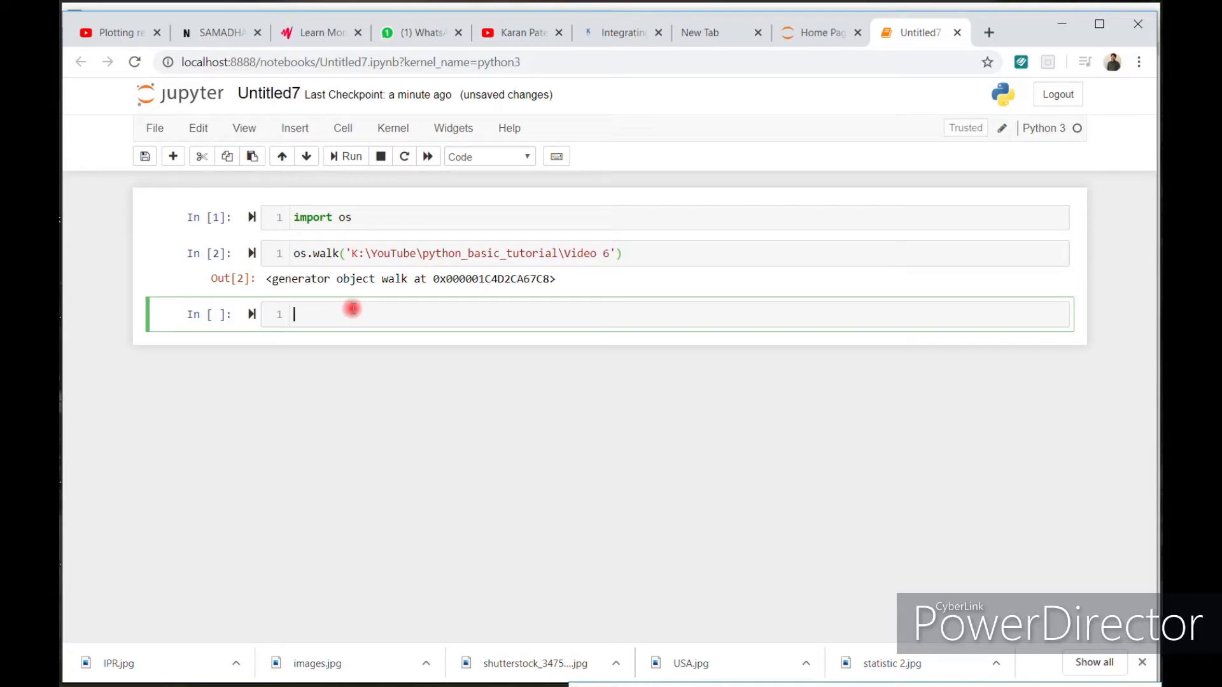
mouse_move(361, 253)
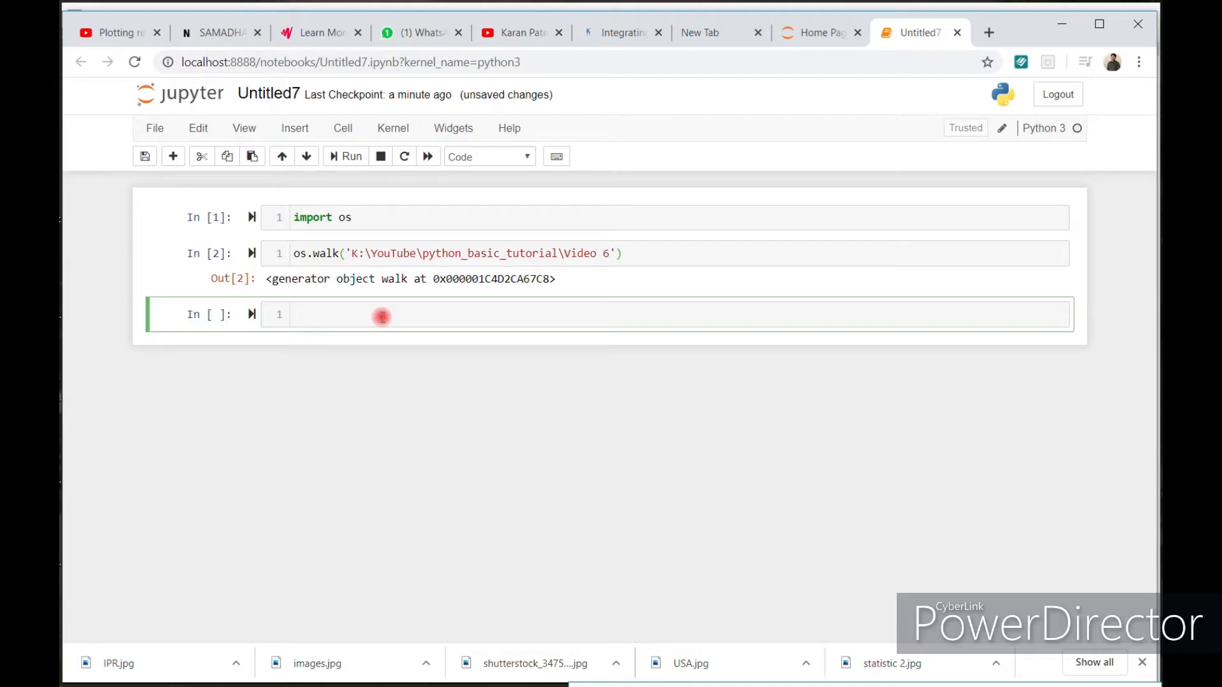
Write the loop header for dirname,_,filenames in os.walk over the Video 6 folder path
text(for)
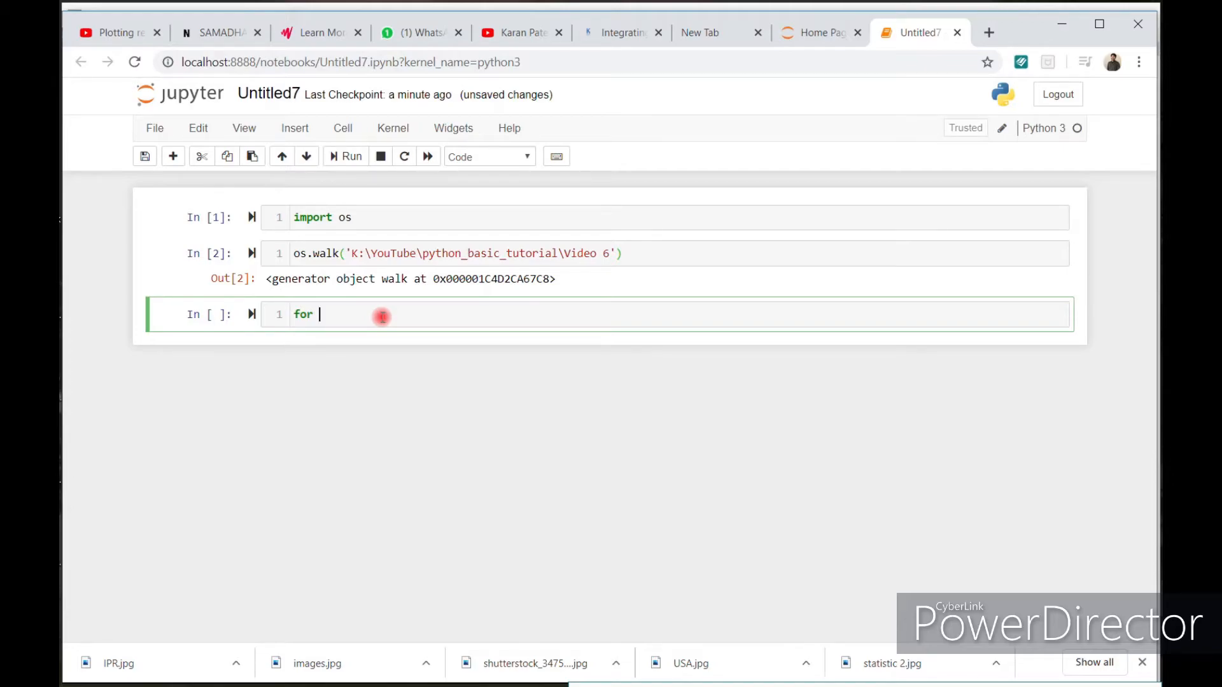
text(dirname,)
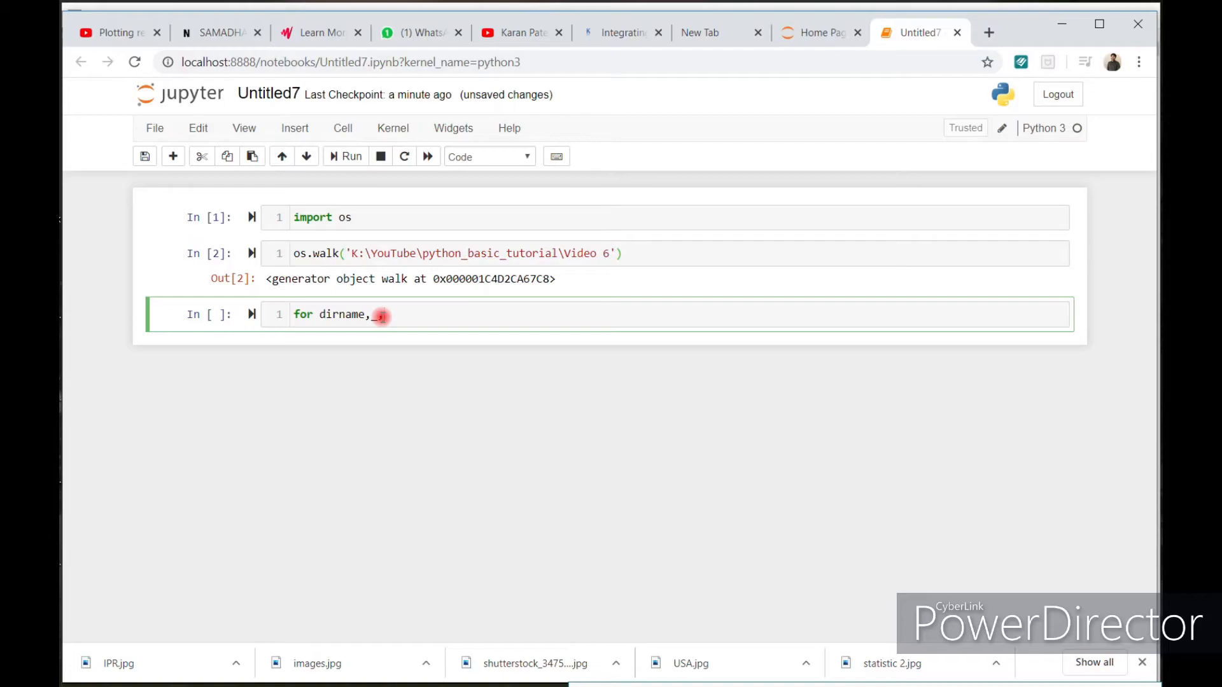
text(fol)
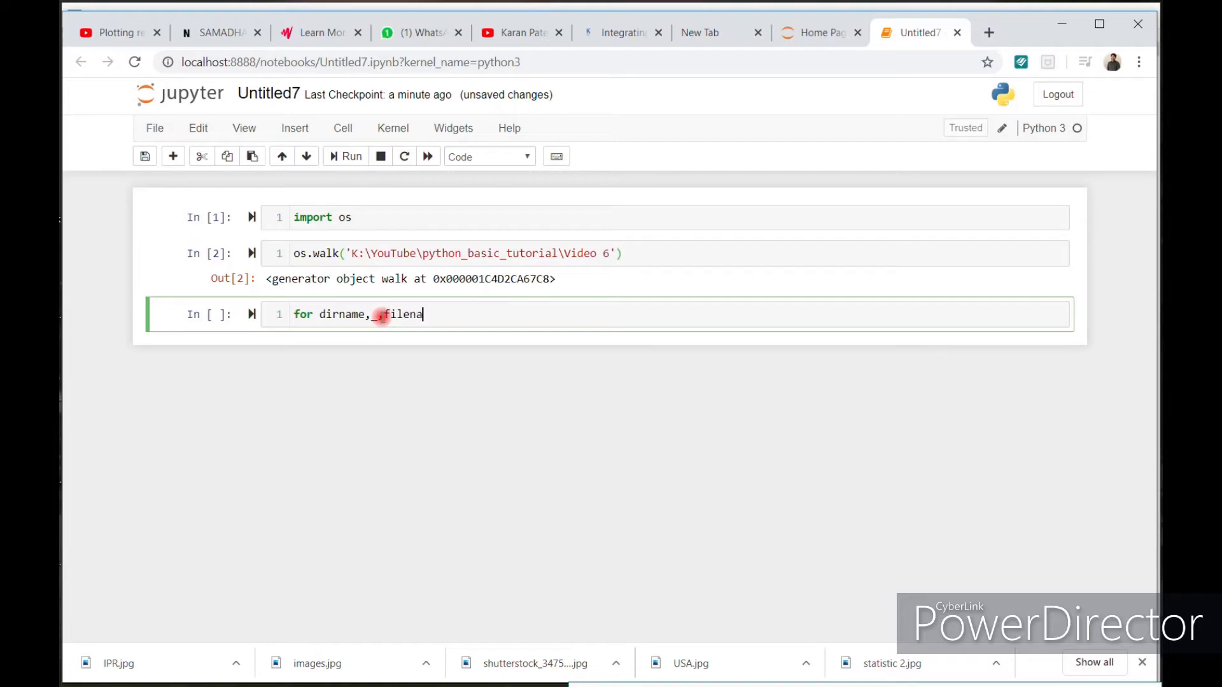
text(mes)
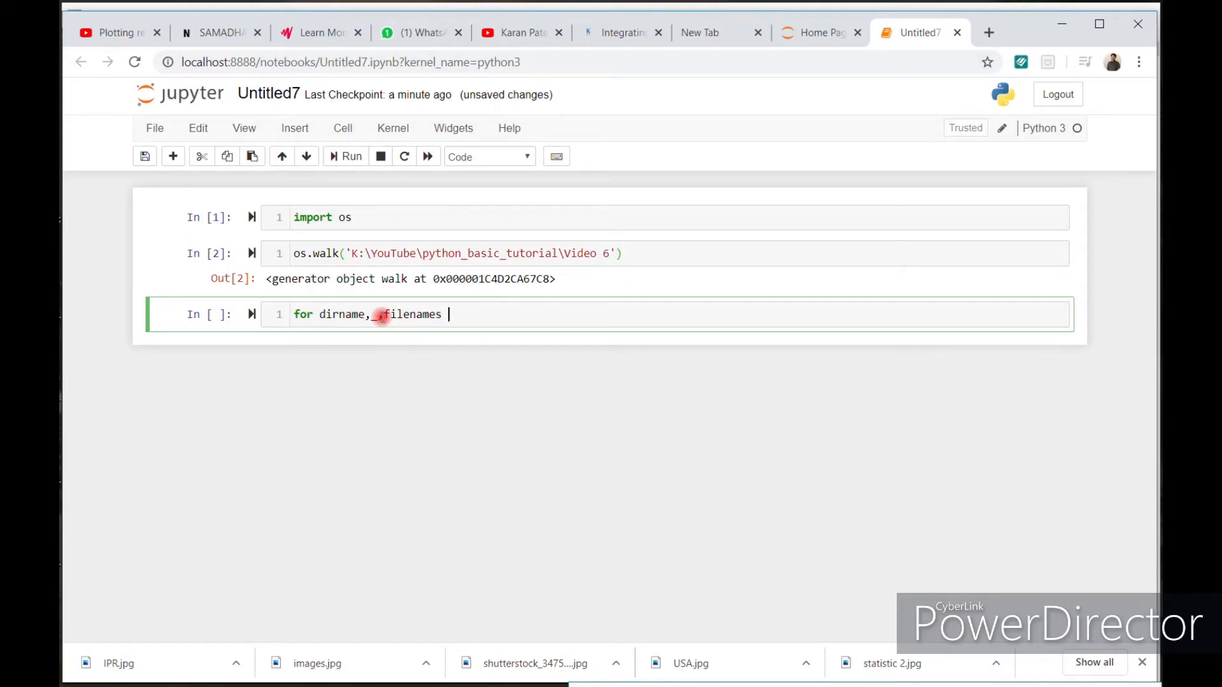
text(in)
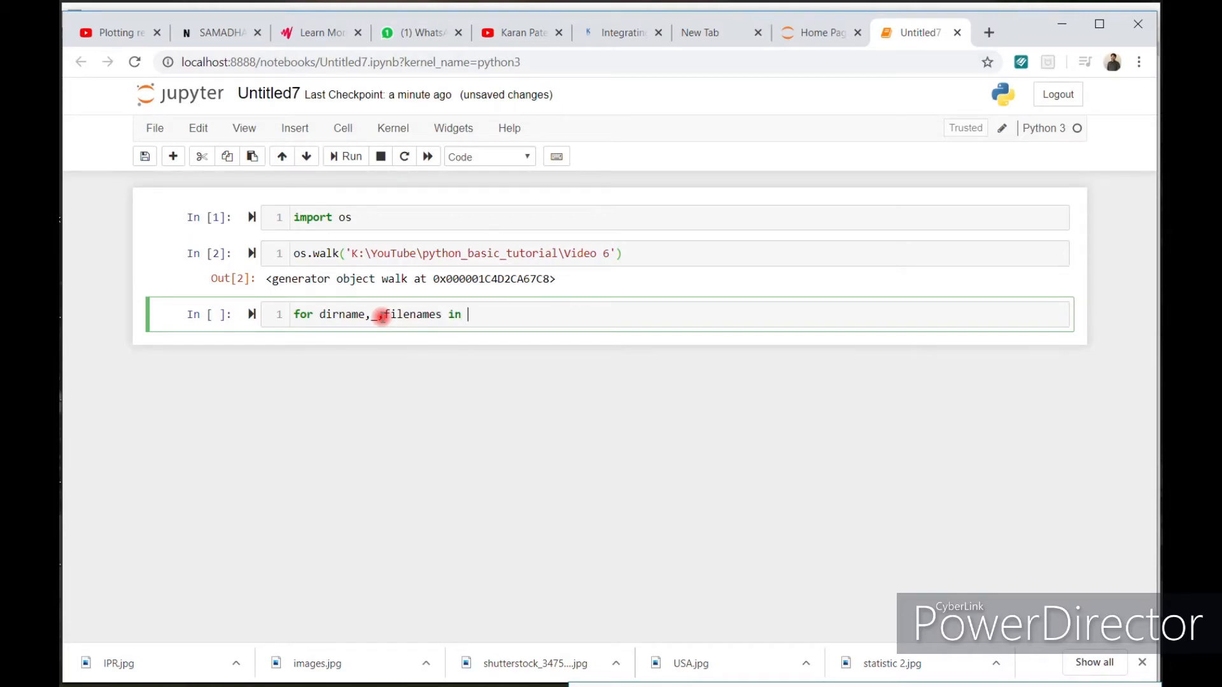
text(os.wa)
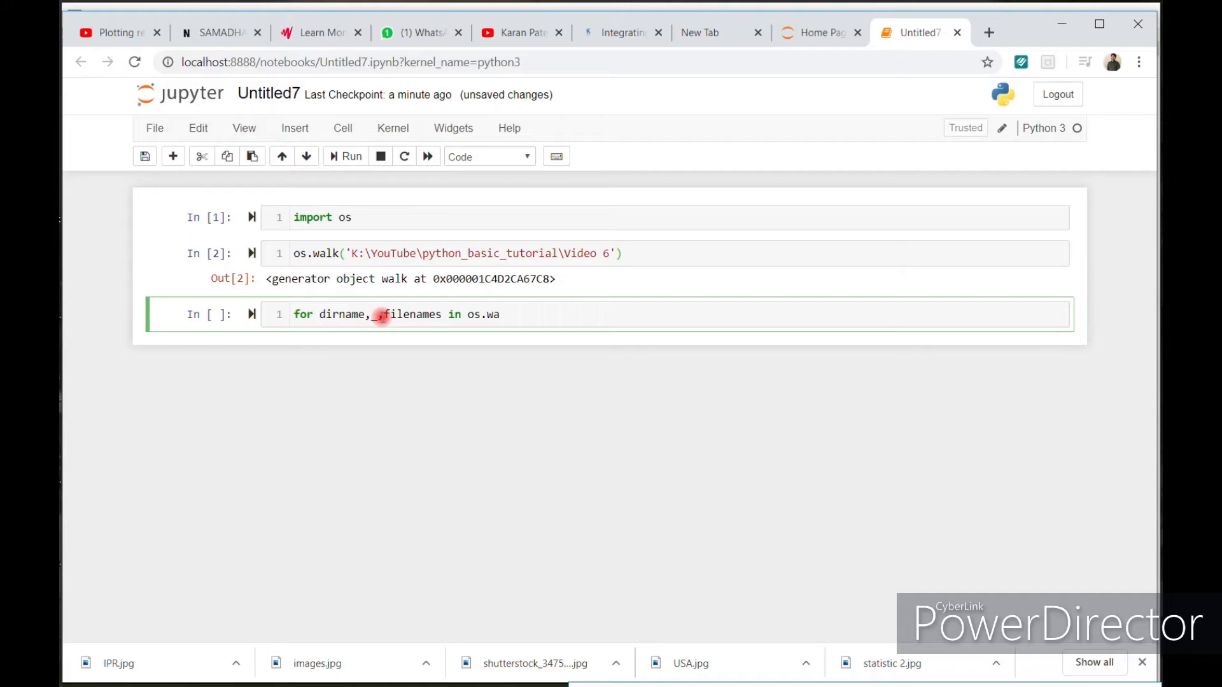
text(l)
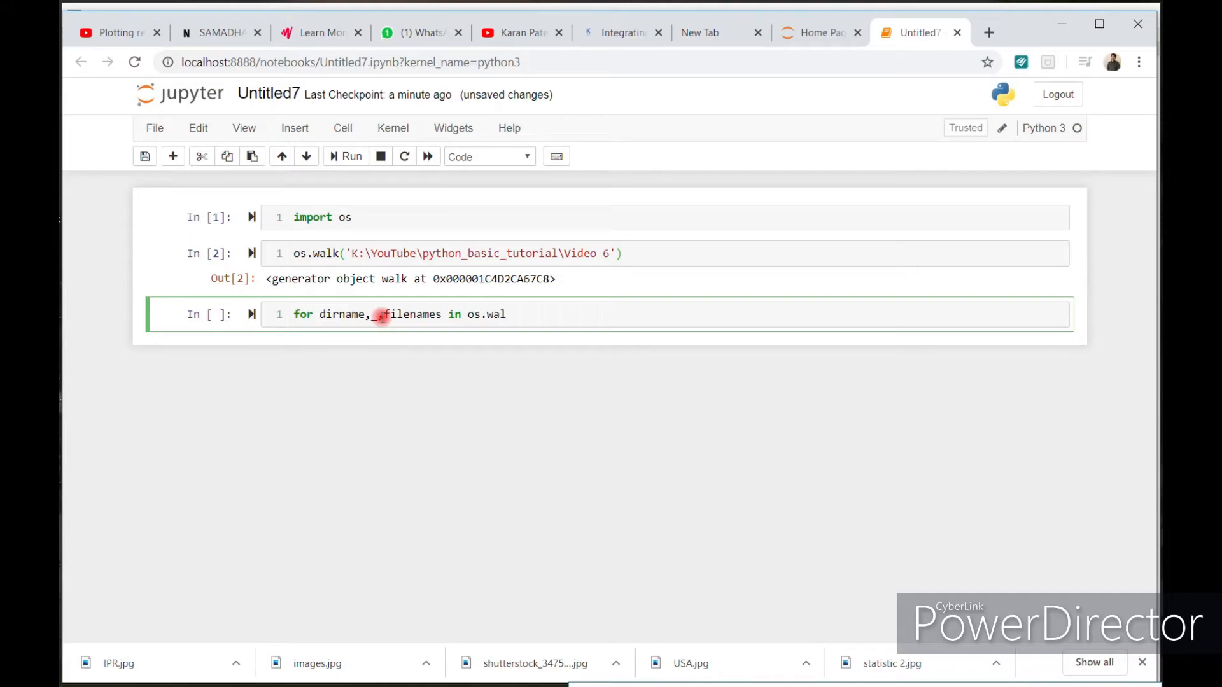
text(k())
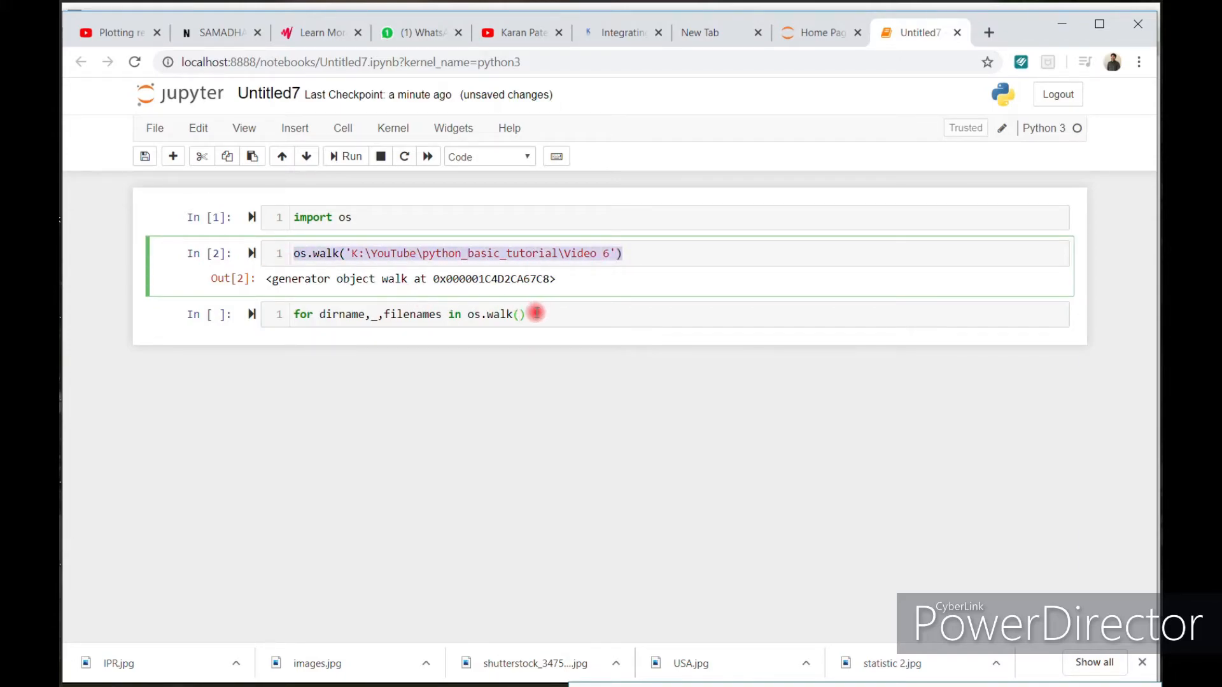
text('K:\YouTube\python_basic_tutorial\Video 6')
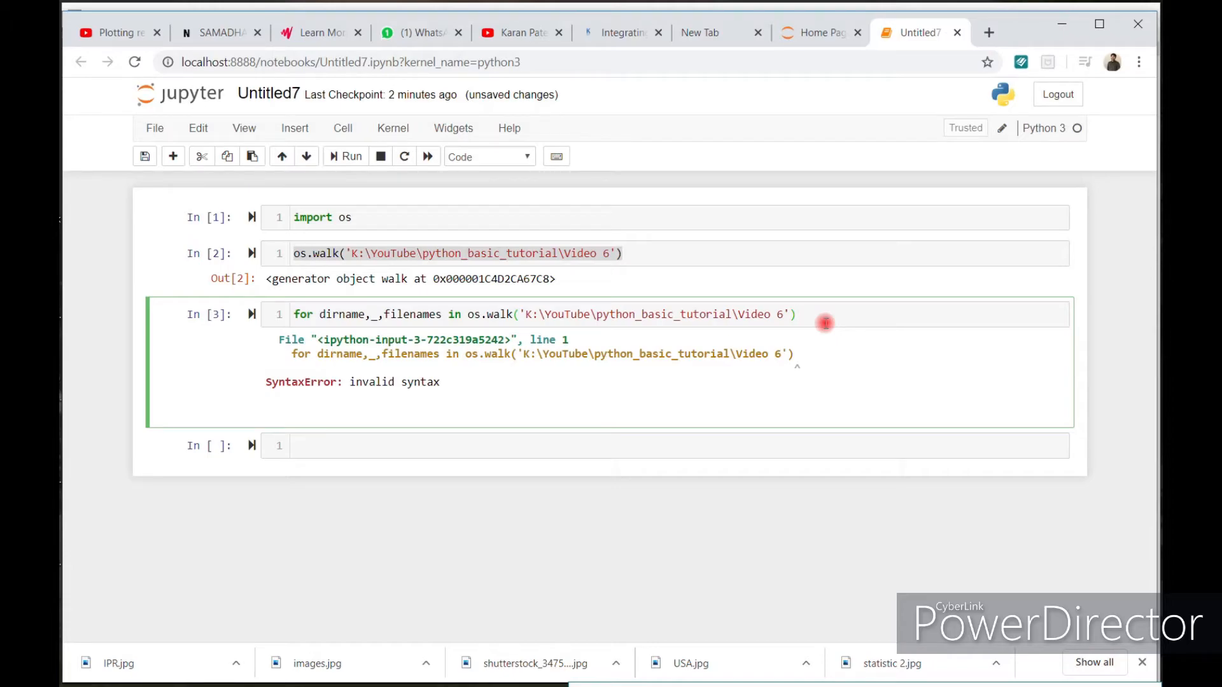
End the outer loop with a colon and add an indented 'for filename in filenames:' line
key(enter)
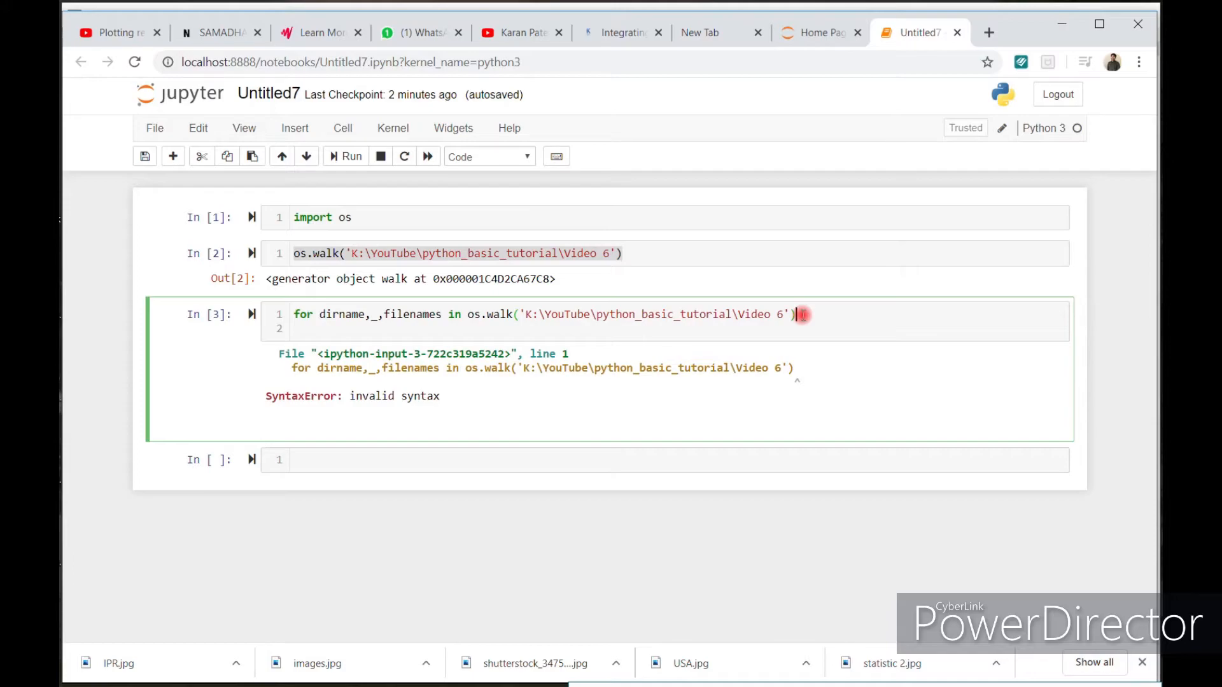
text(:)
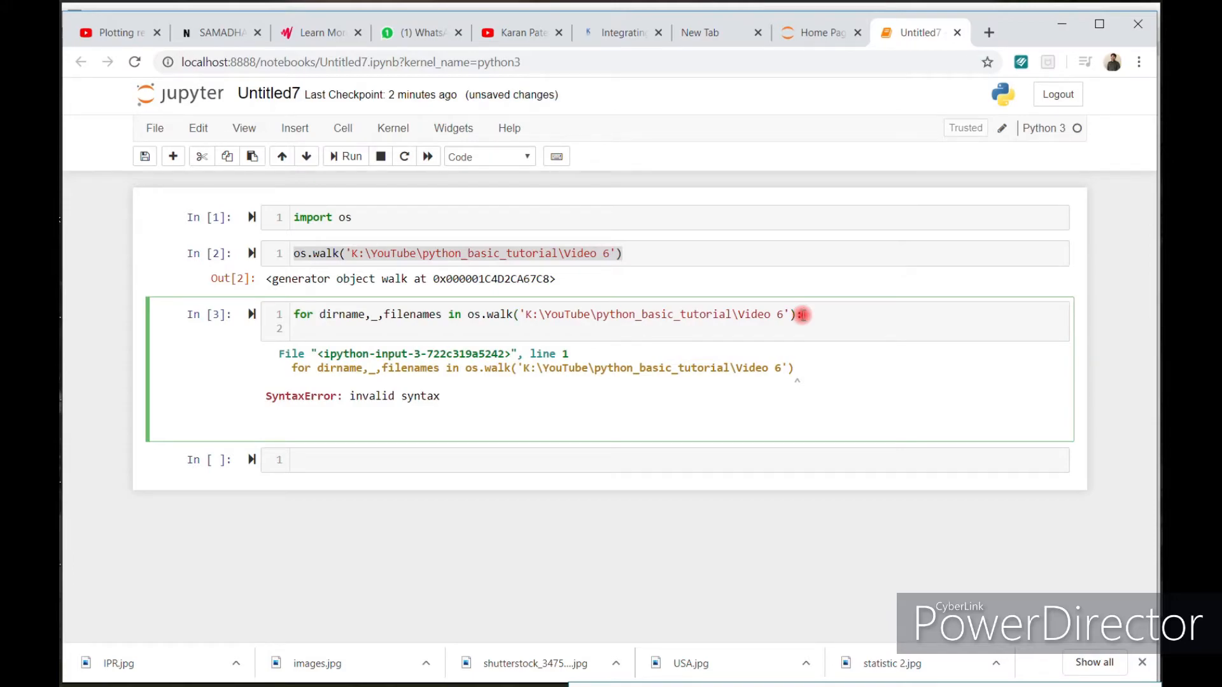
key(enter)
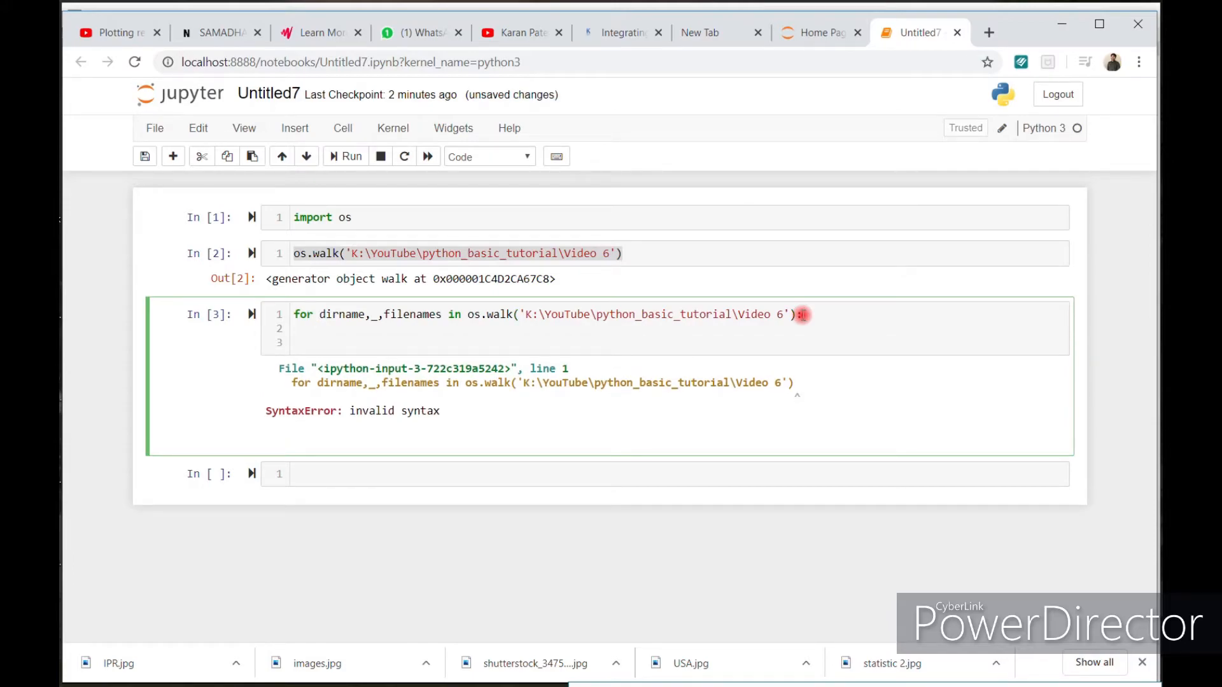
text(for)
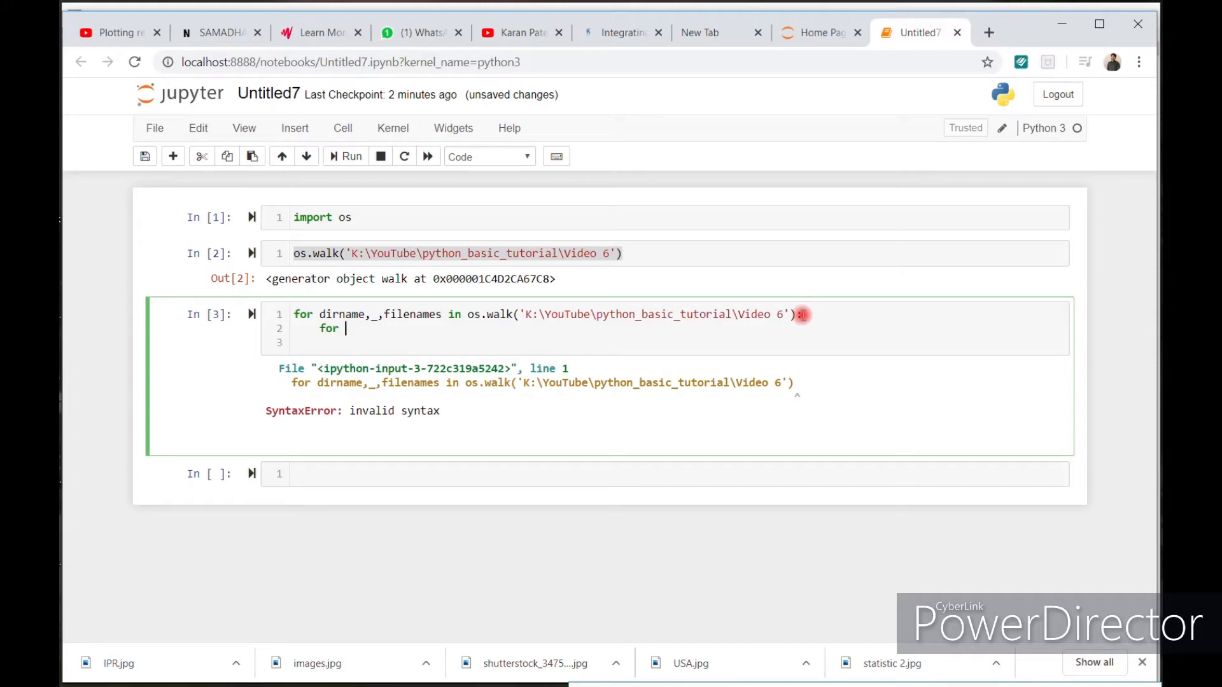
text(fi)
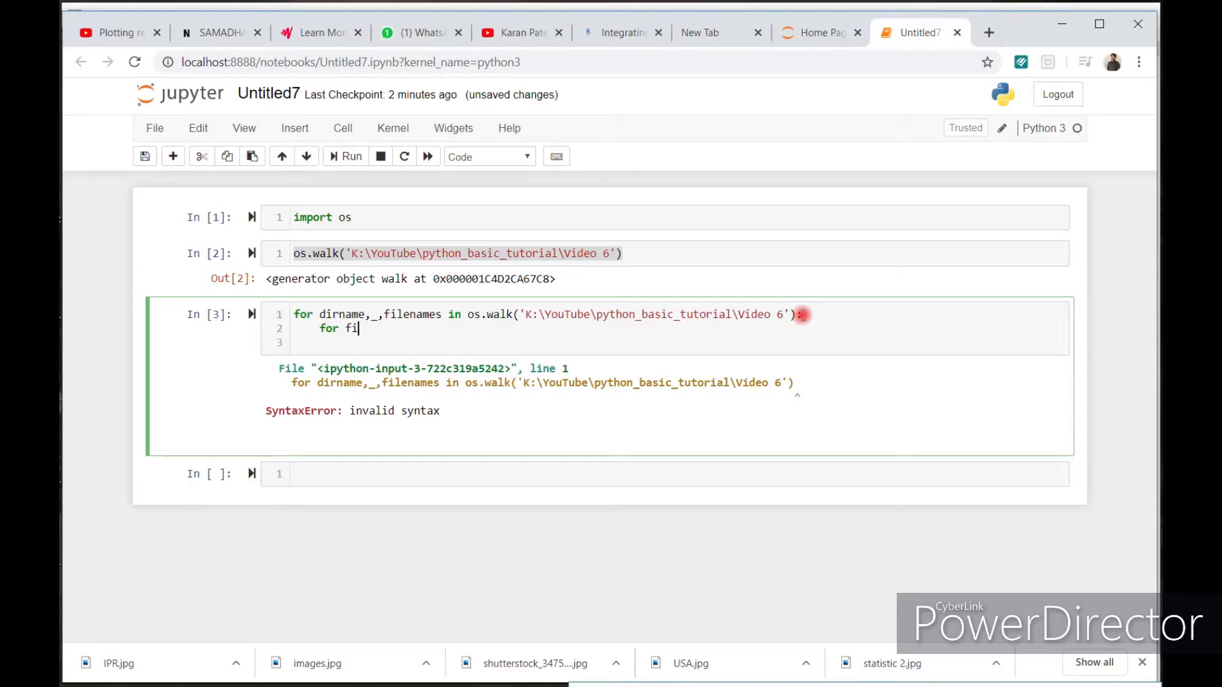
text(ena)
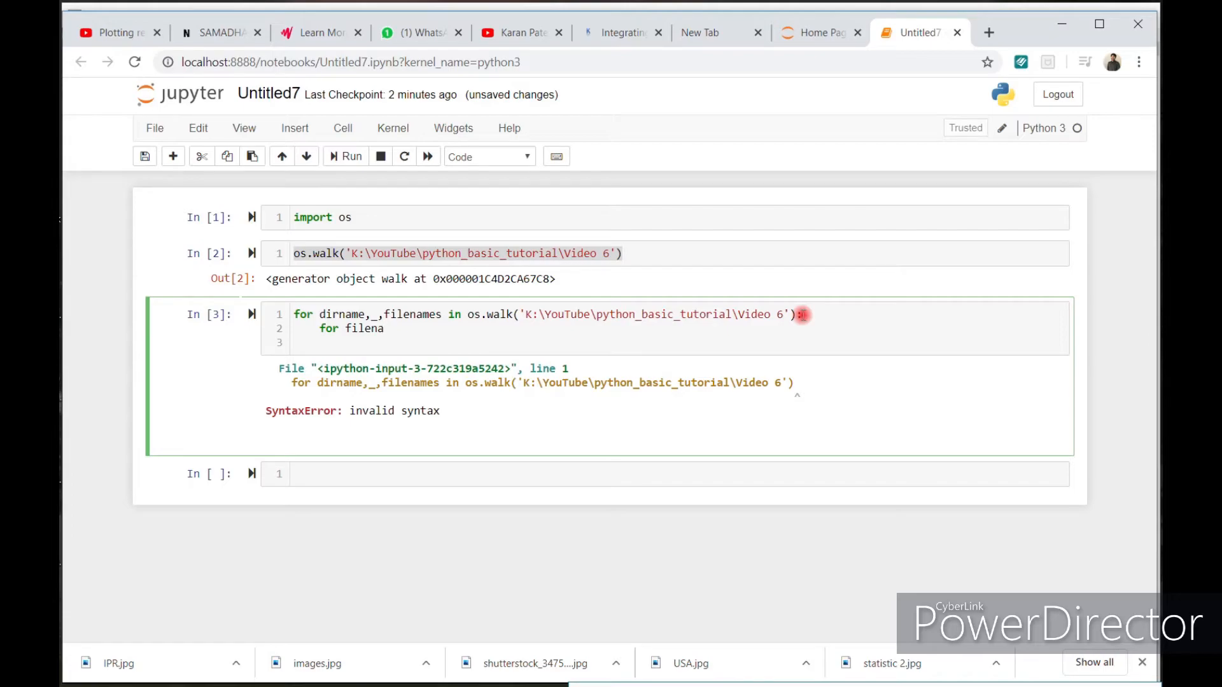
text(me)
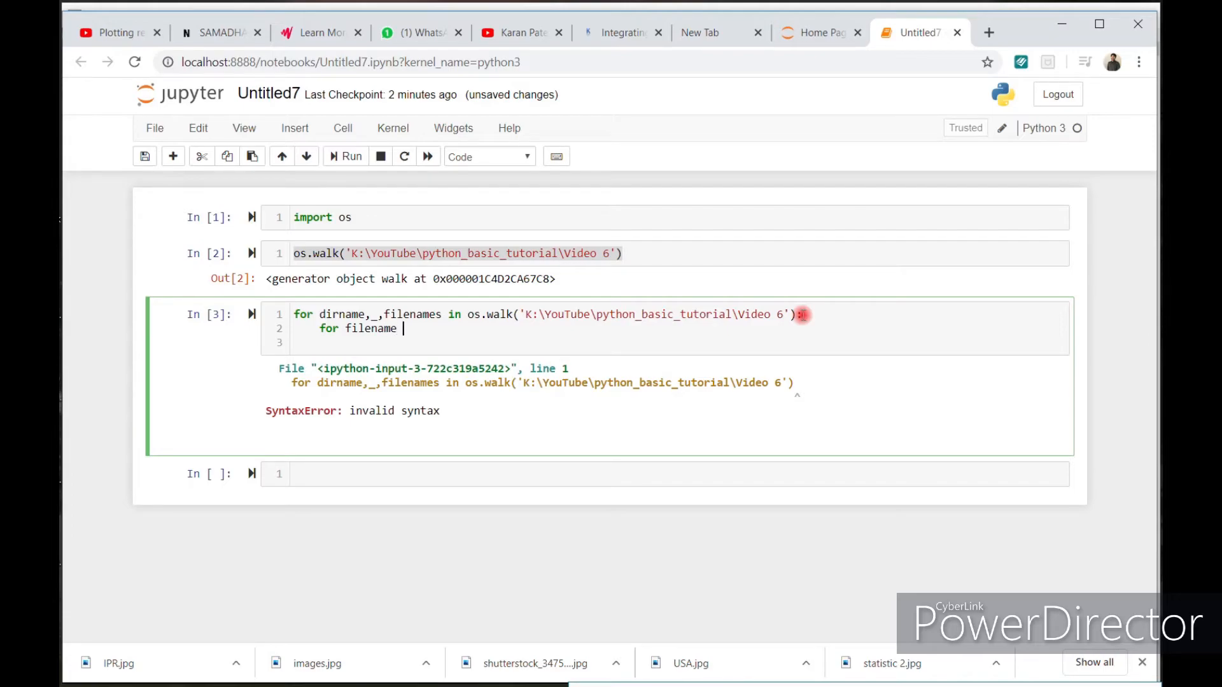
text(in fil)
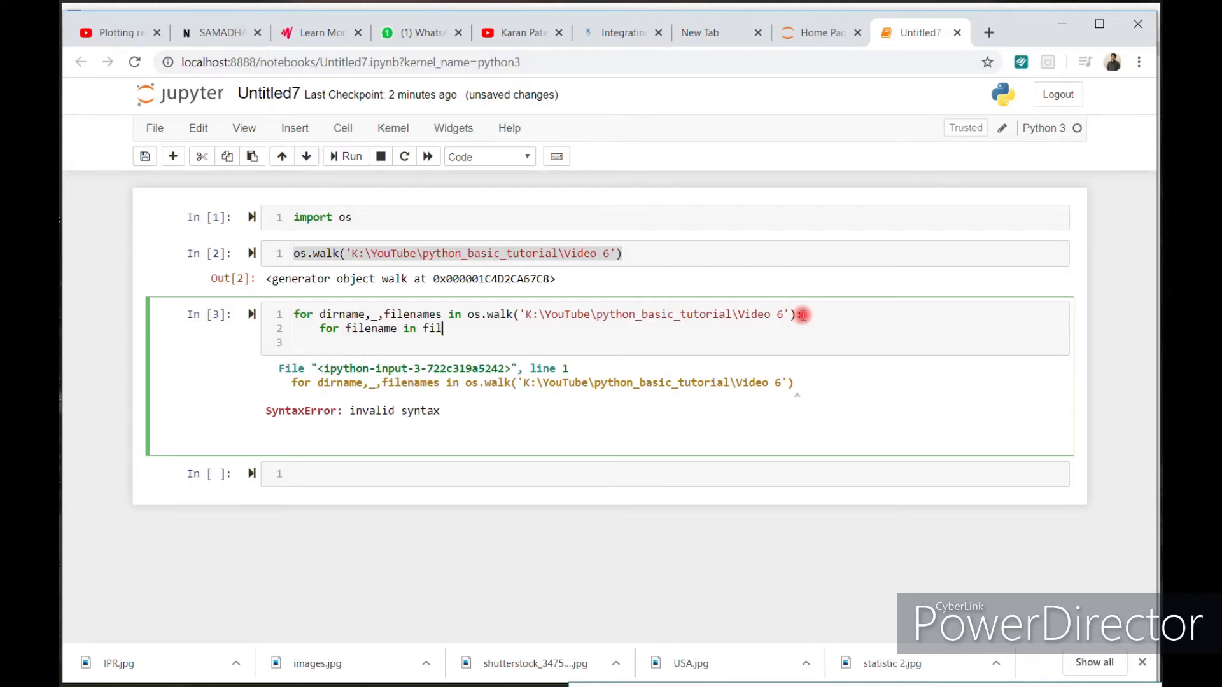
text(enames)
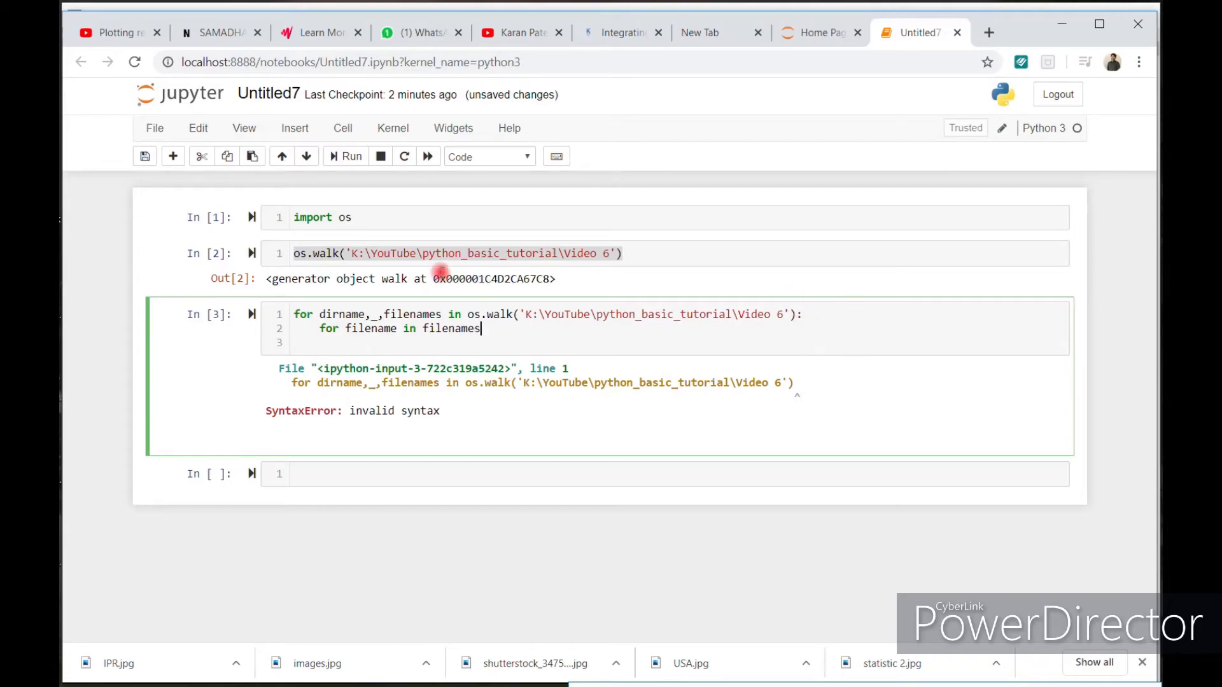
double_click(351, 314)
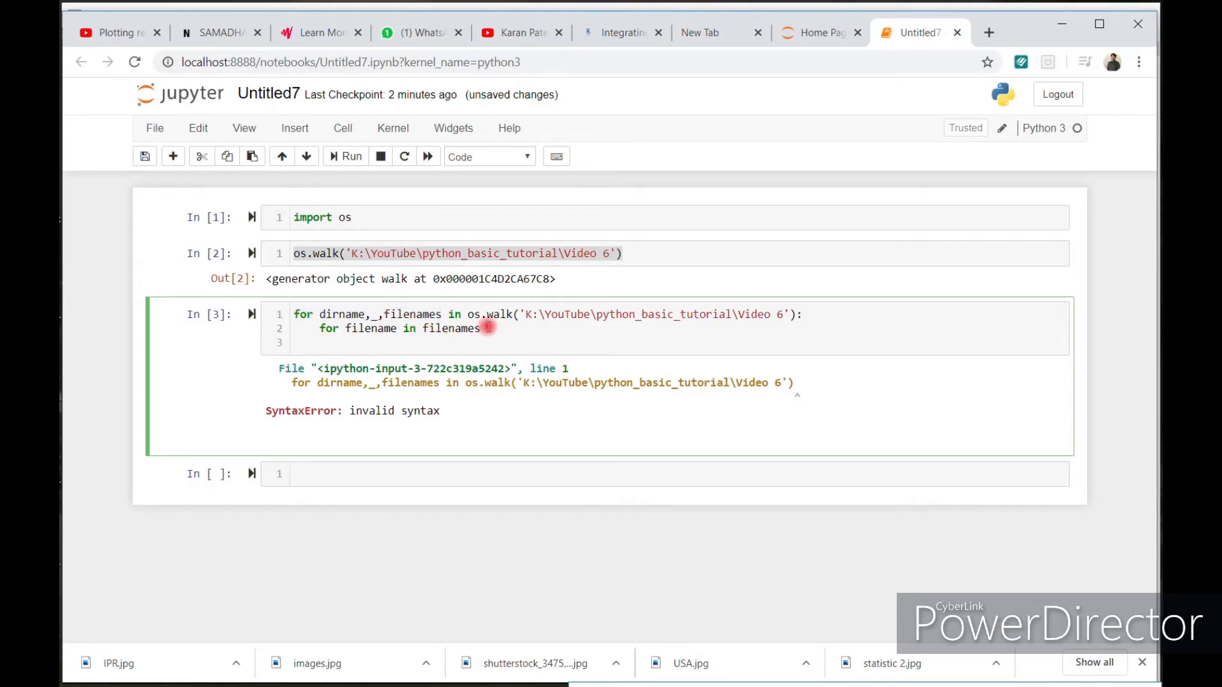
text(:)
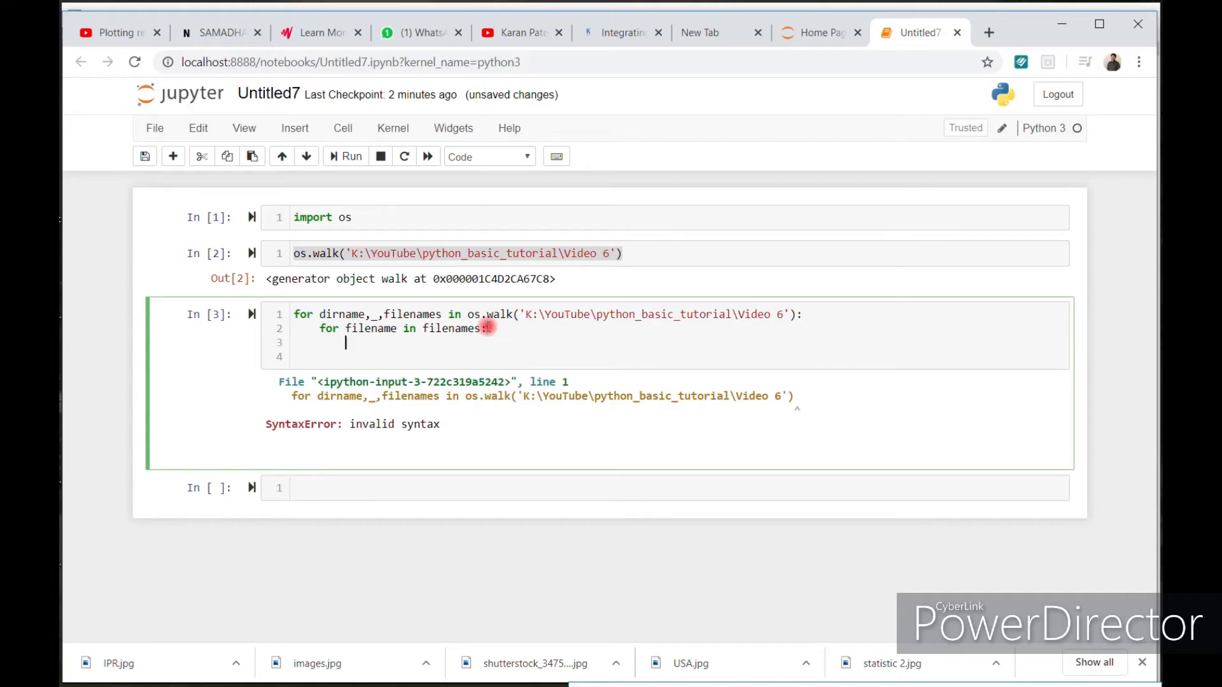
Write print(os.path.join(filename)) inside the inner loop
text(print()
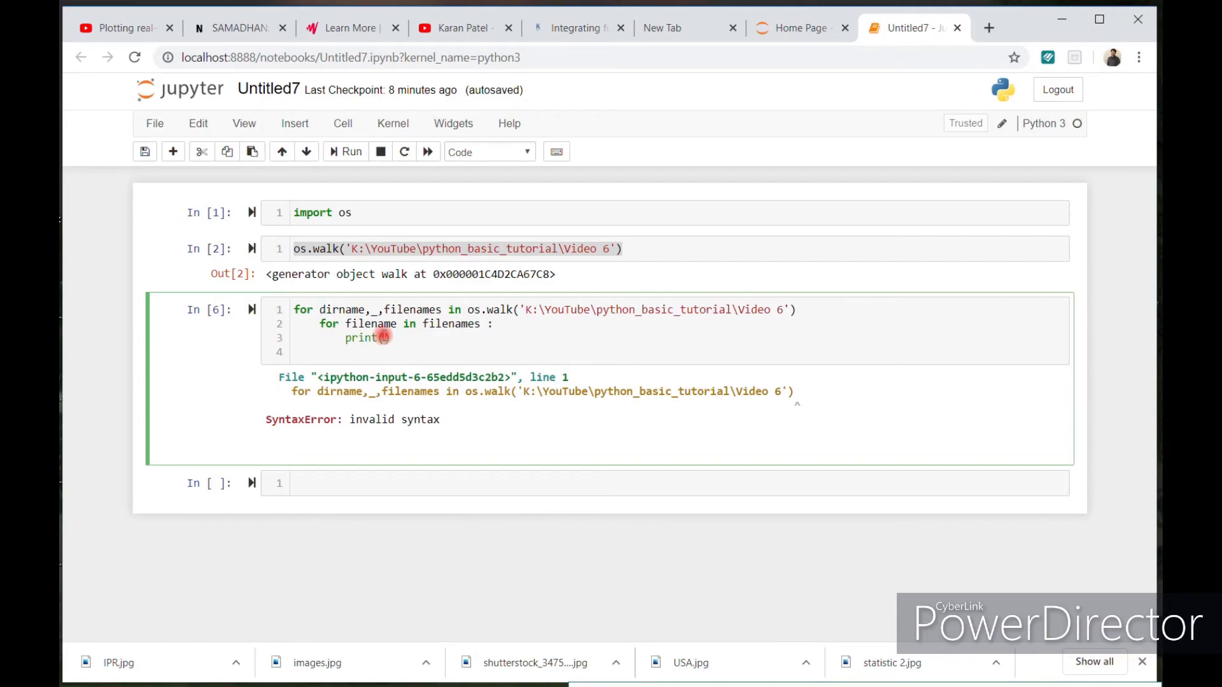
text(os)
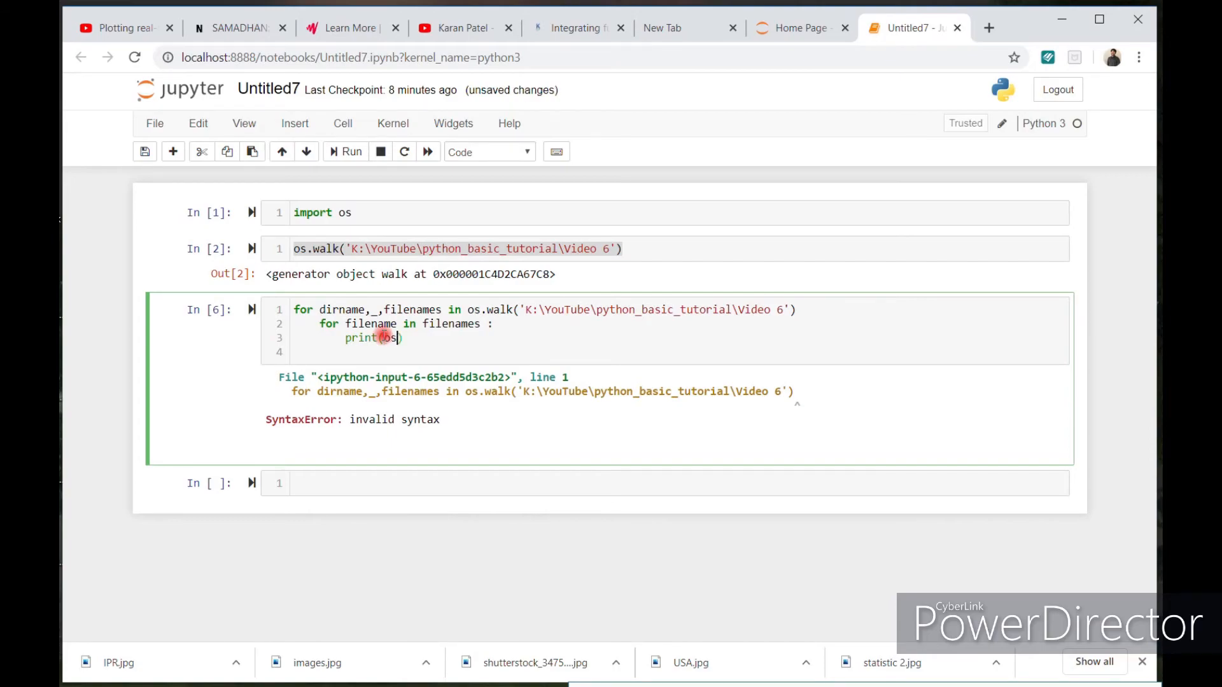
text(.path.)
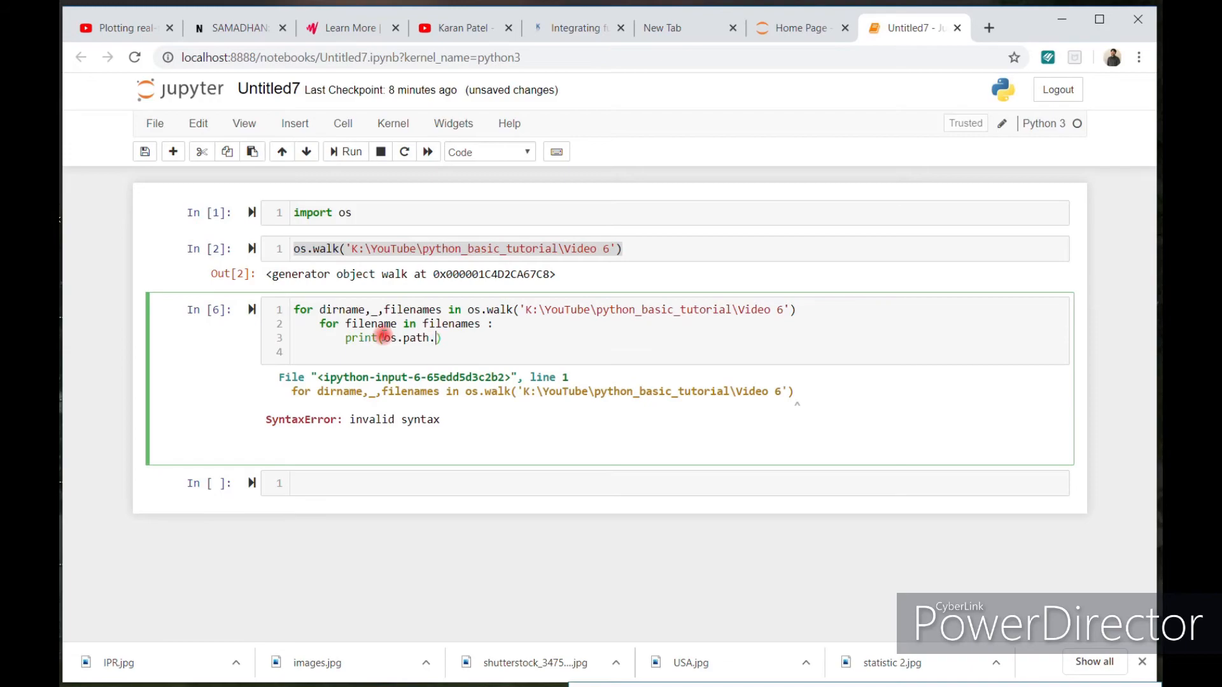
text(join)
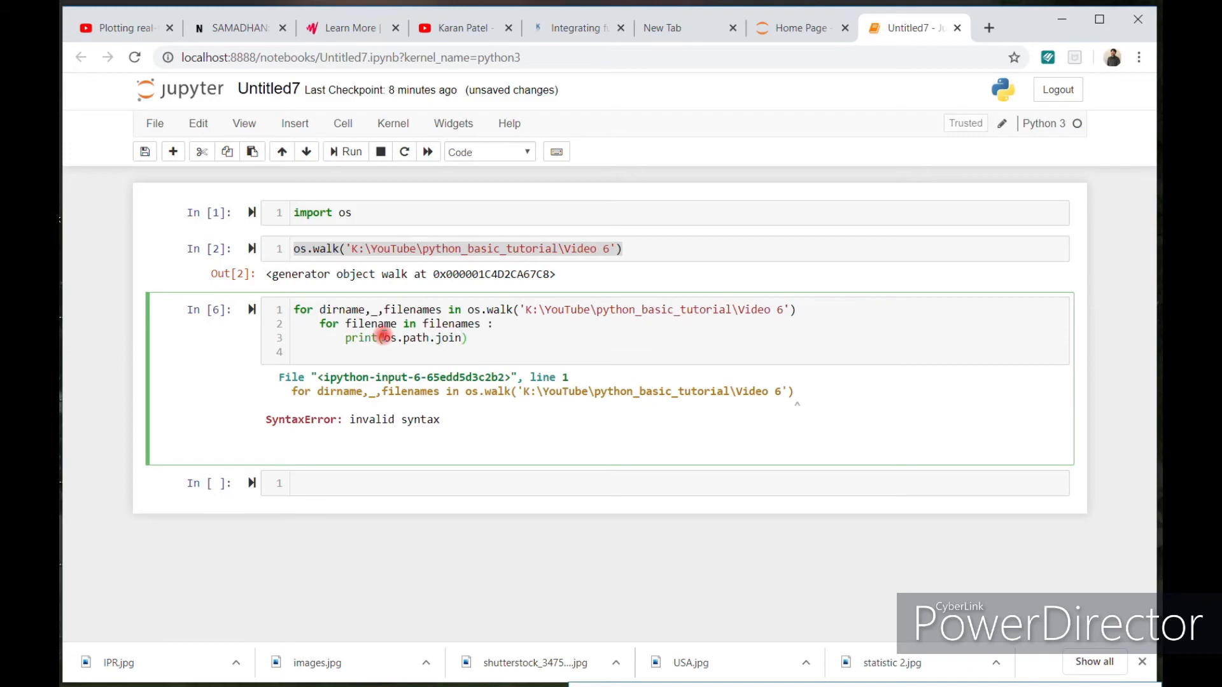
text(filename)
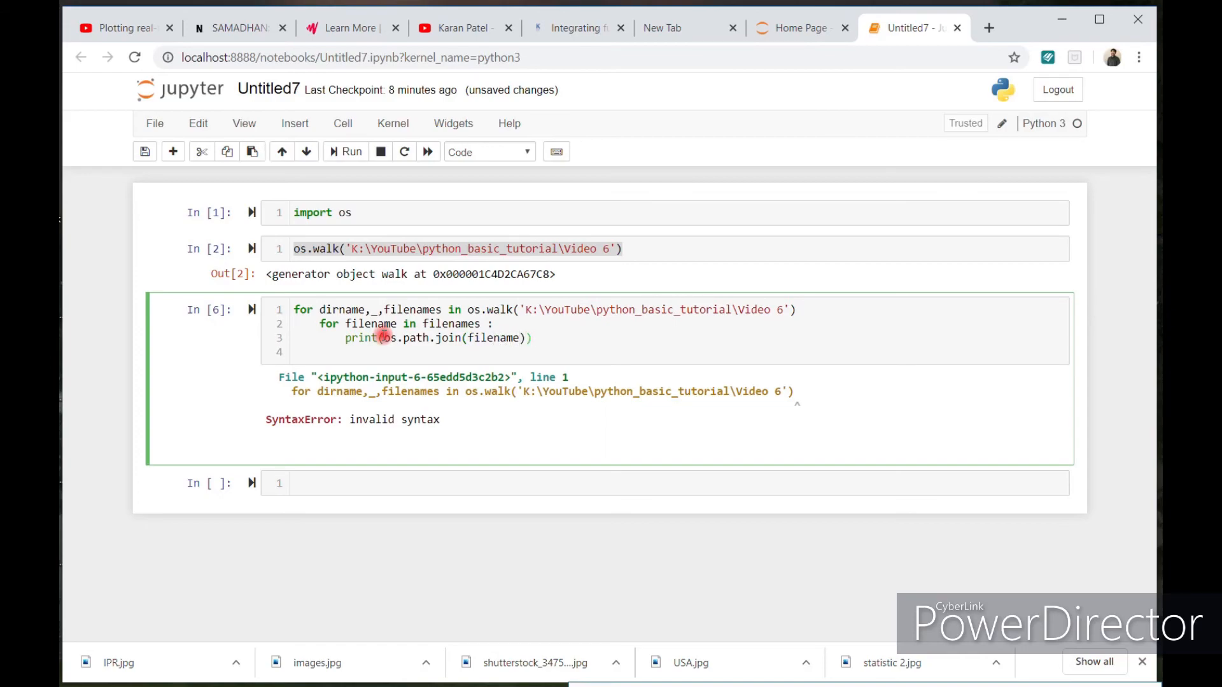
Fix the missing colon after os.walk(...) and run the cell, listing part-1.mp4 and WIDS_YouTube.csv
click(344, 152)
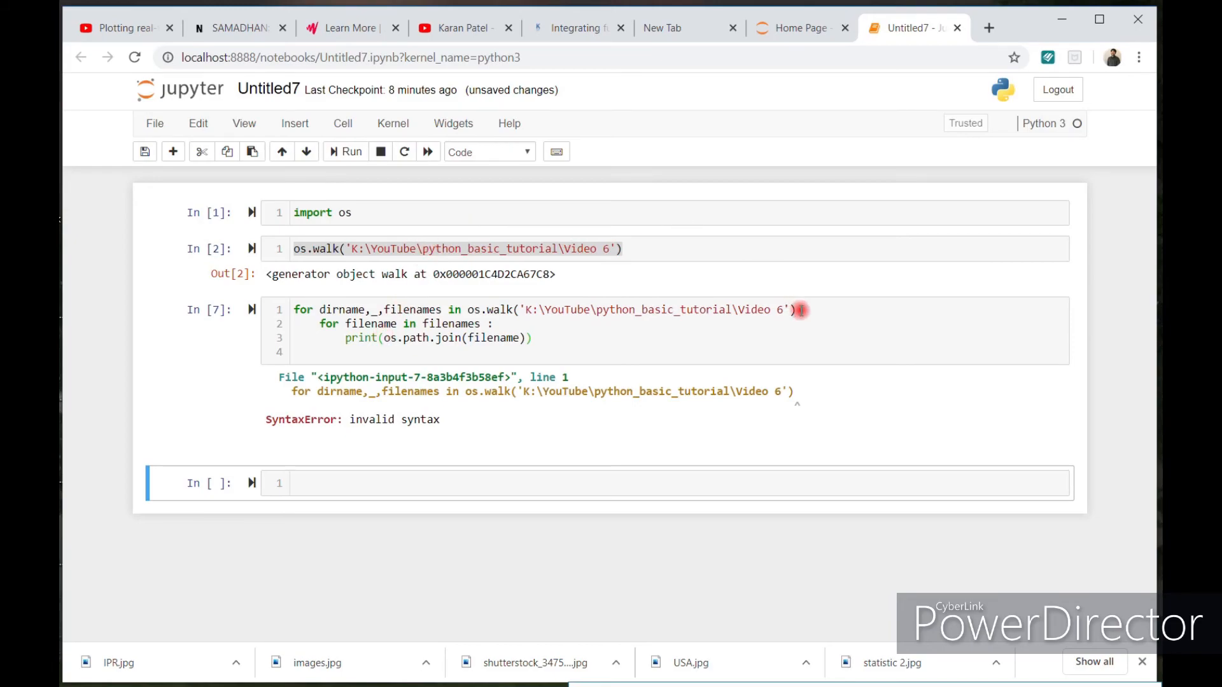
click(795, 309)
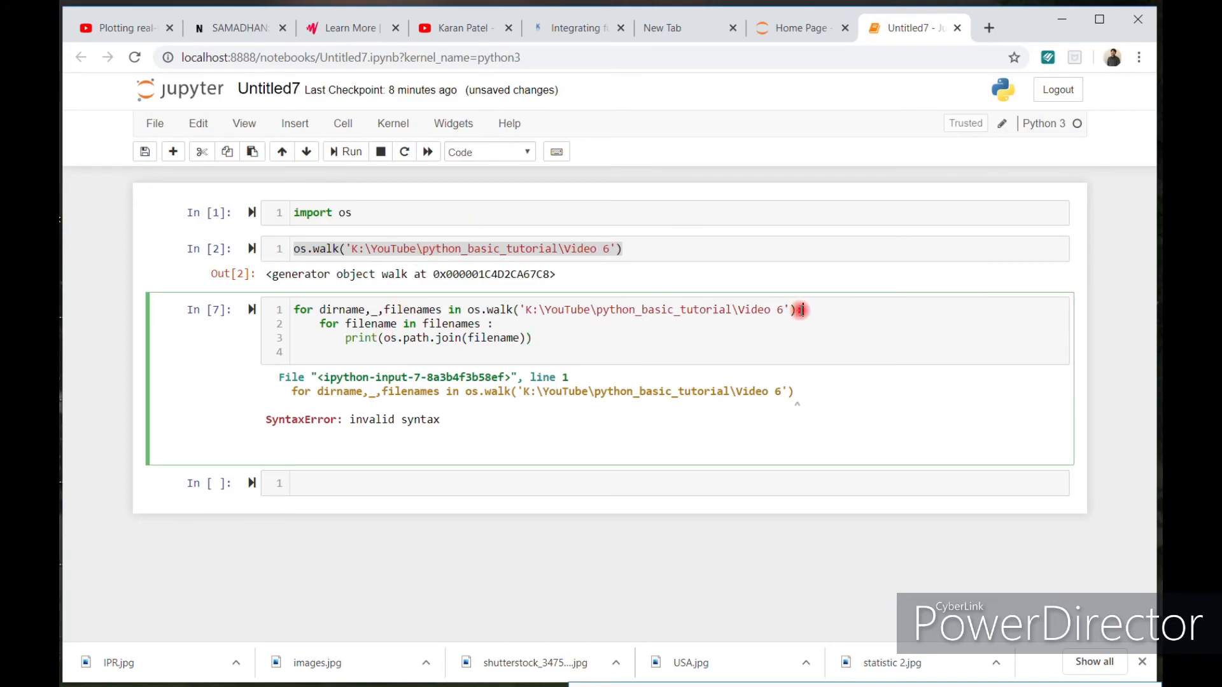
click(345, 152)
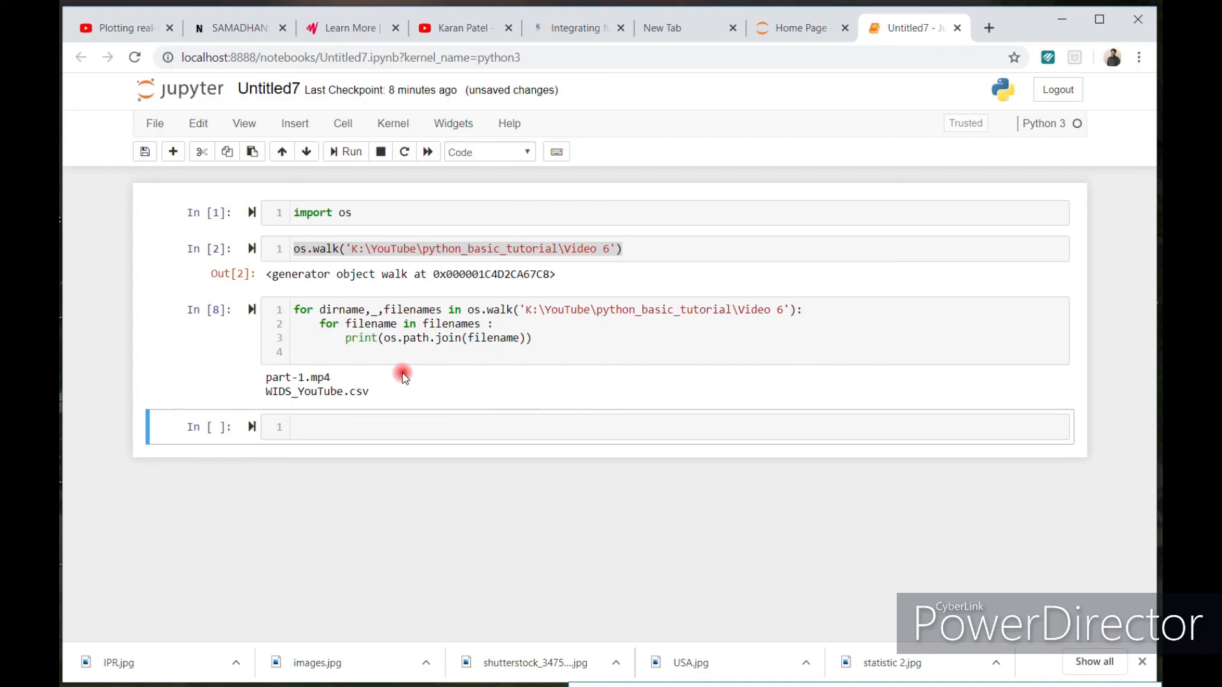
mouse_move(377, 391)
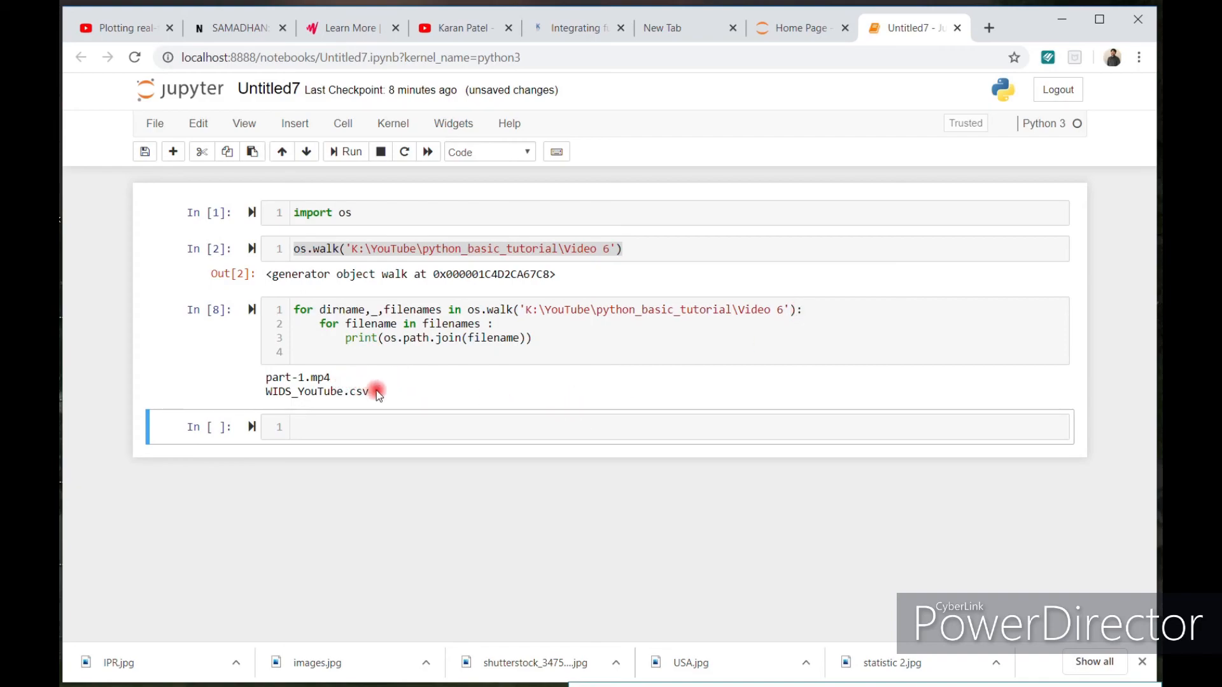